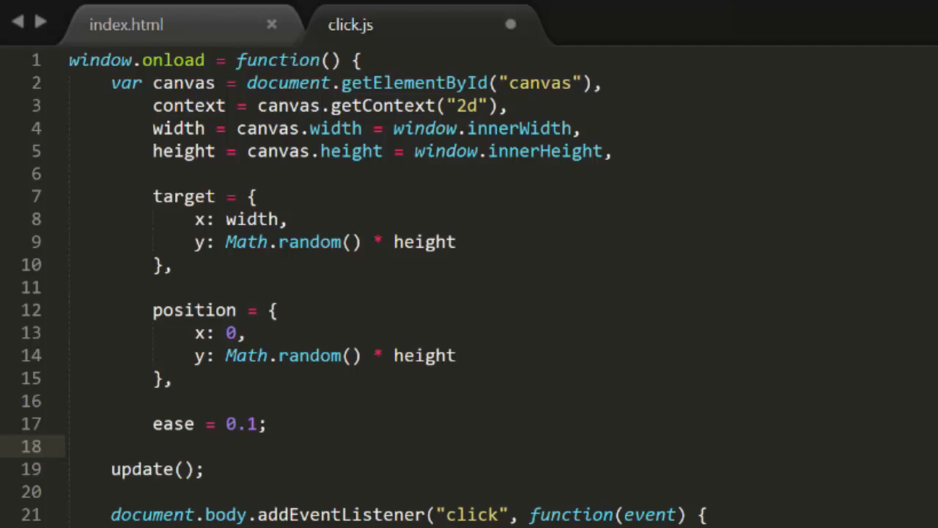
# Step: Write position.x/y += (target.x/y - position.x/y) * ease inline in update, dropping dx, dy, vx, vy
pyautogui.scroll(-3)
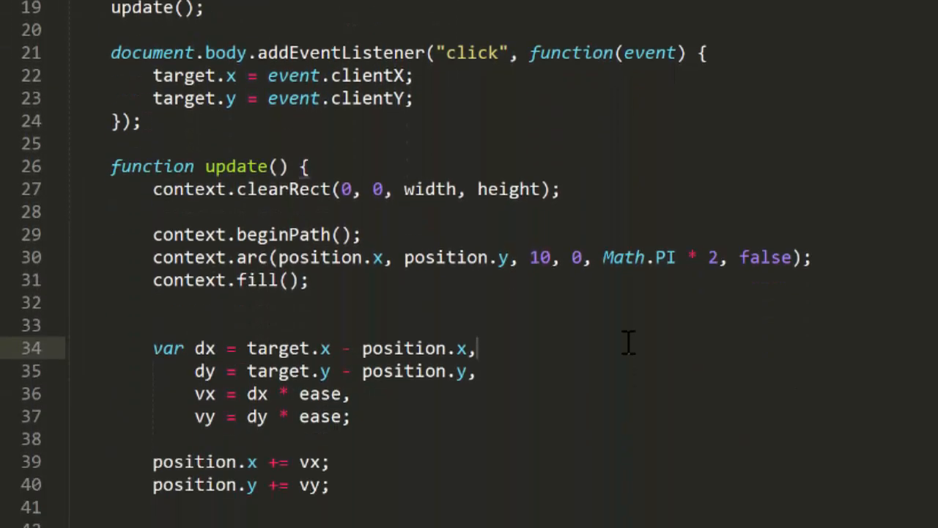
pyautogui.scroll(-3)
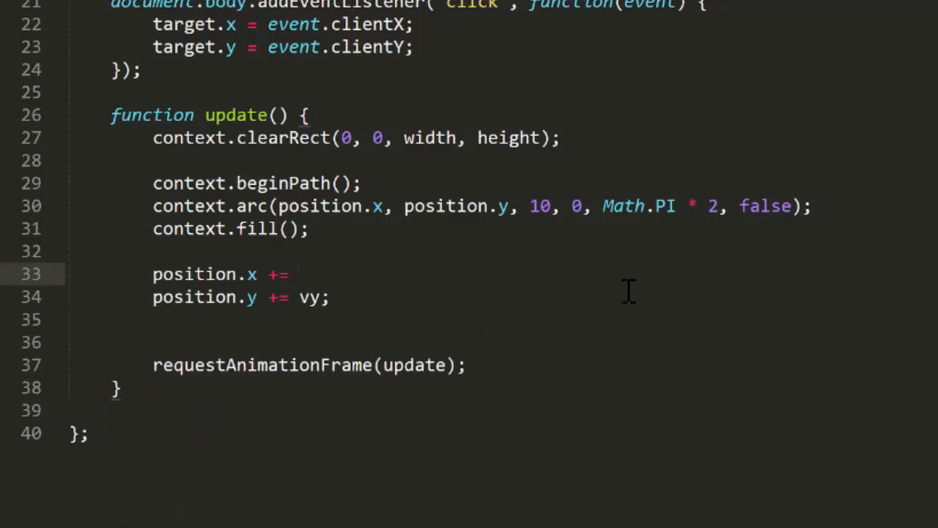
pyautogui.write('(target.x - position.x) *')
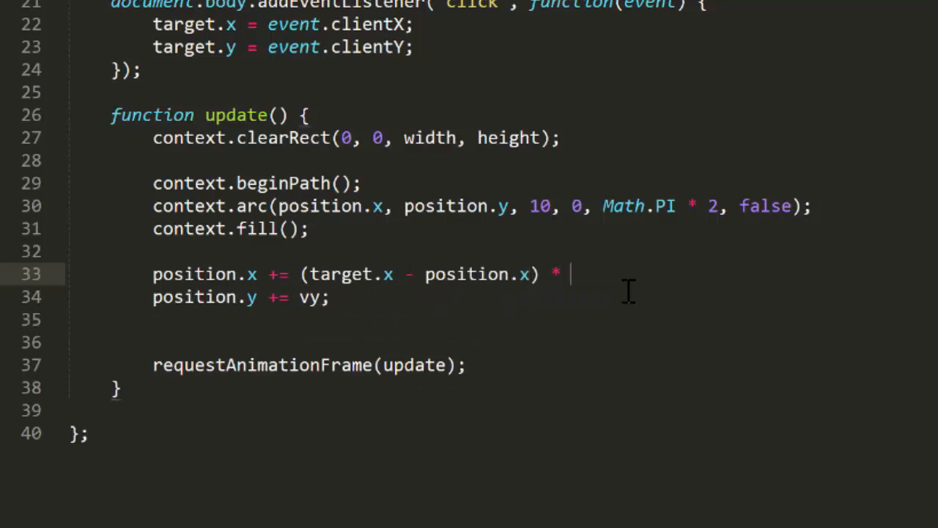
pyautogui.write('ease;')
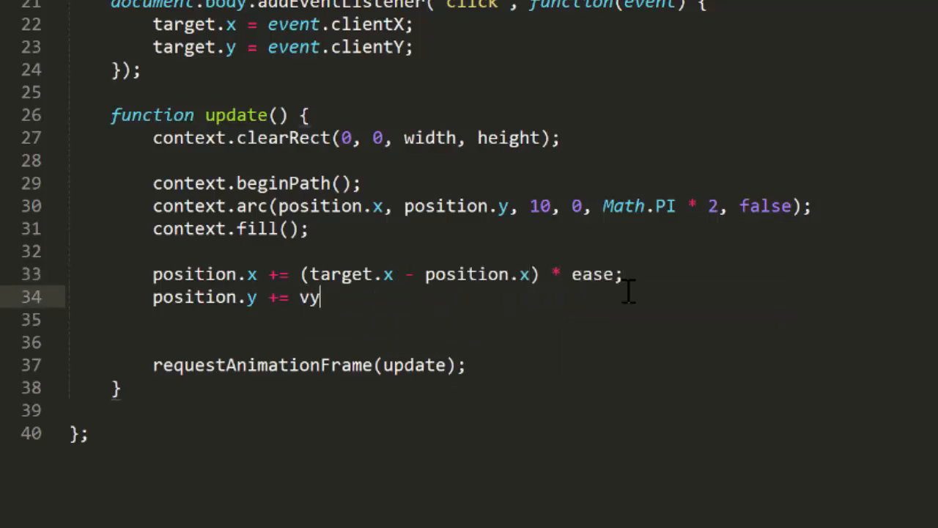
pyautogui.write('(target.y - position.y) * eas')
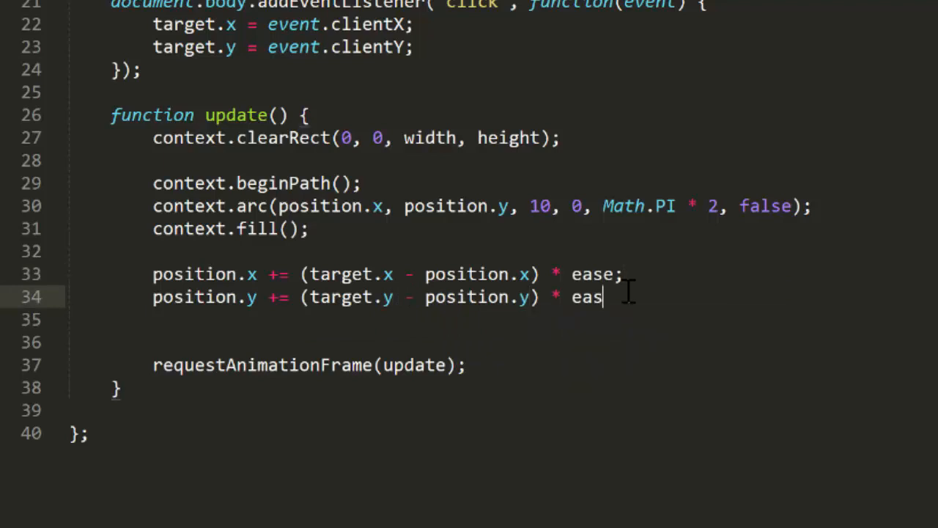
pyautogui.write('e;')
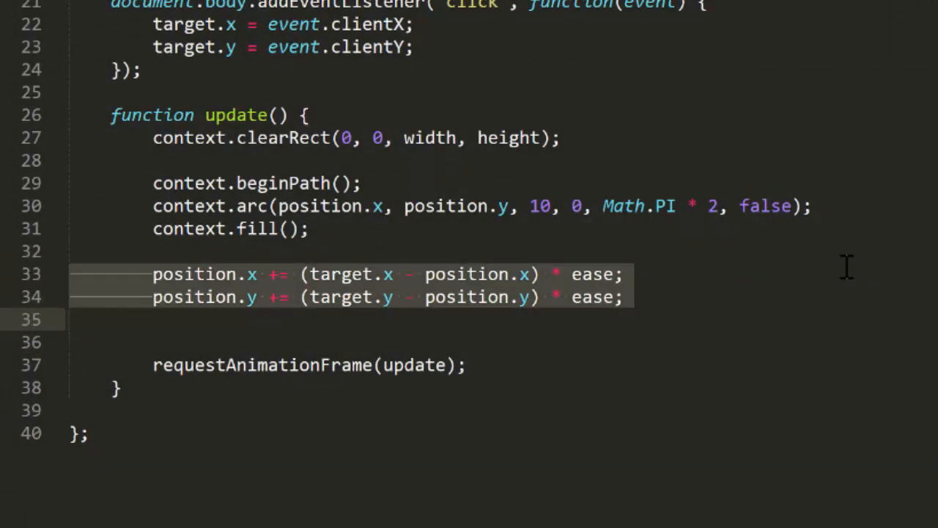
# Step: Move both easing lines into function easeTo(position, target, ease) and call easeTo(position, target, ease) from update
pyautogui.press('Delete')
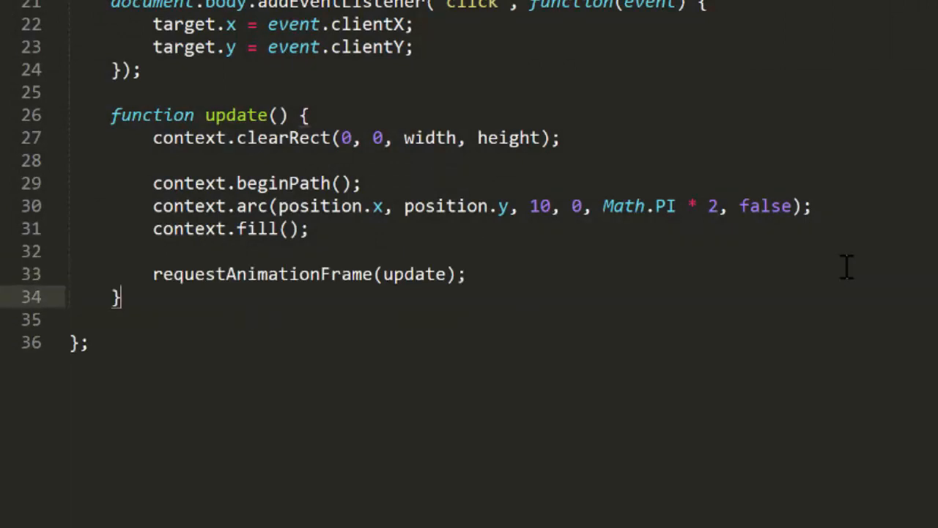
pyautogui.write('f')
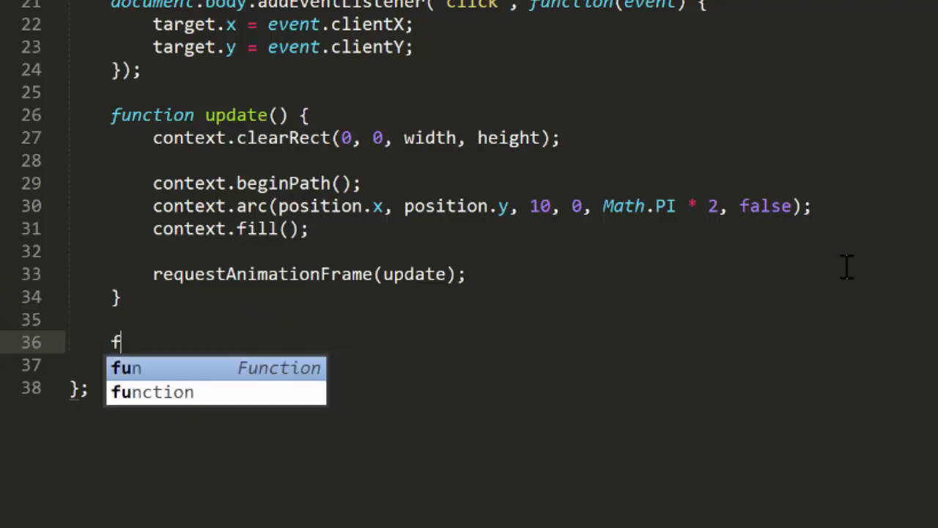
pyautogui.write('unction ease')
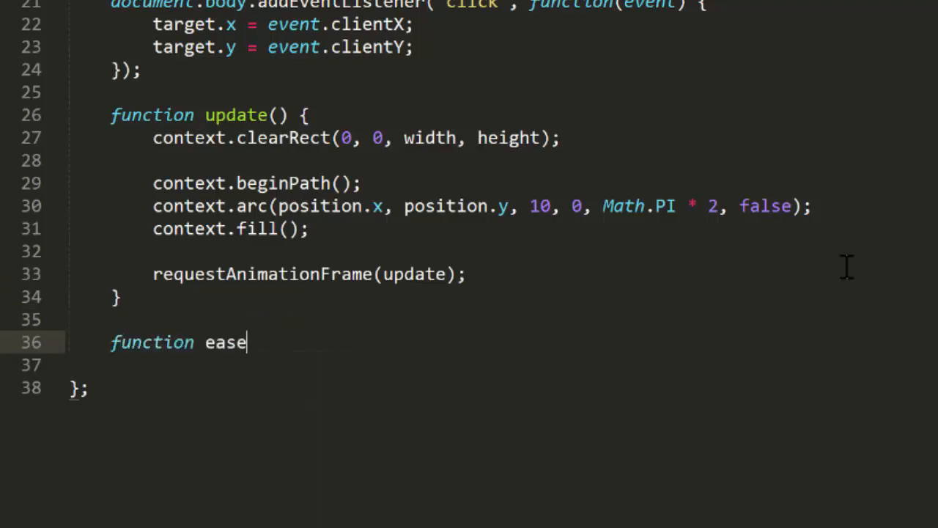
pyautogui.write('To(position, target, ease) {')
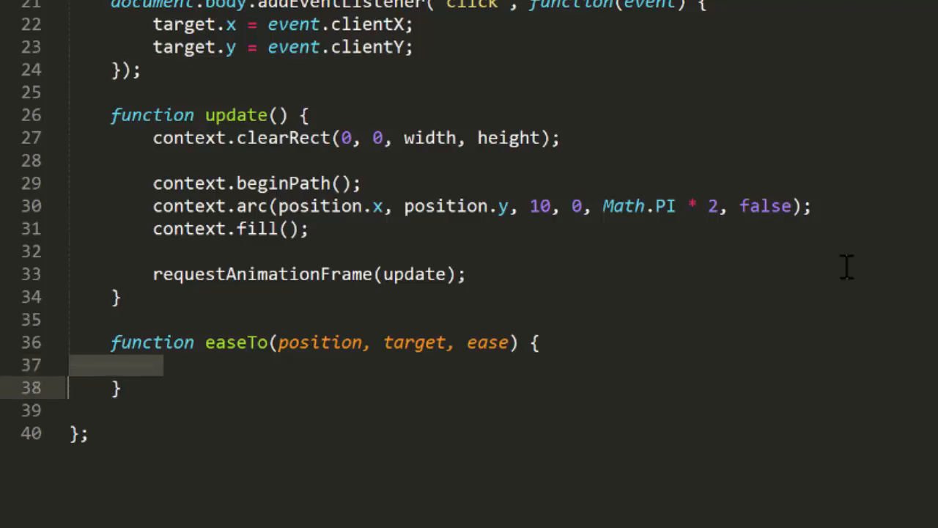
pyautogui.write('position.x += (target.x - position.x) * ease;')
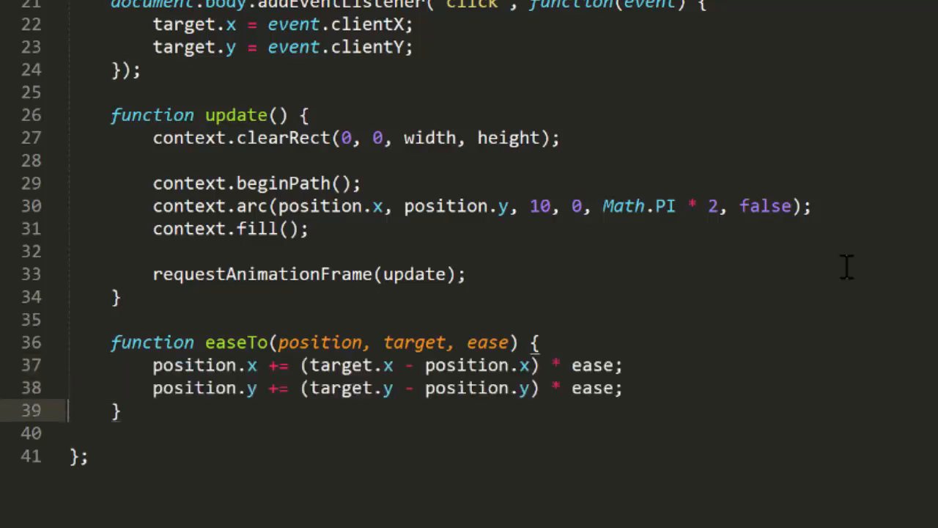
pyautogui.write('easeTo(position, t')
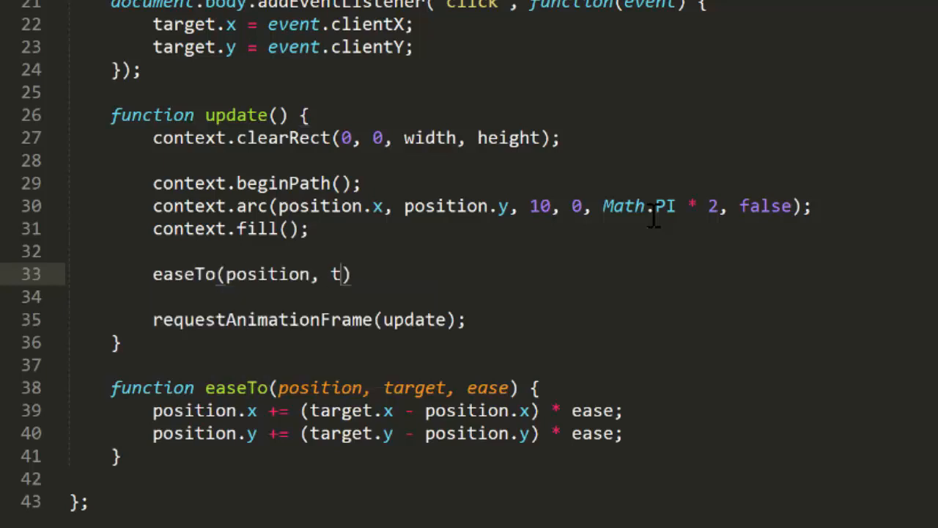
pyautogui.write('arget, ease')
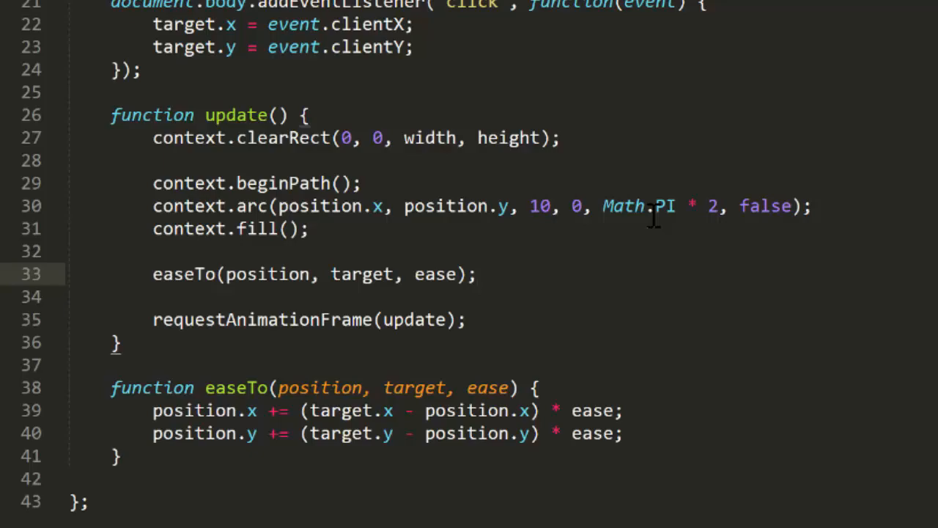
pyautogui.click(476, 274)
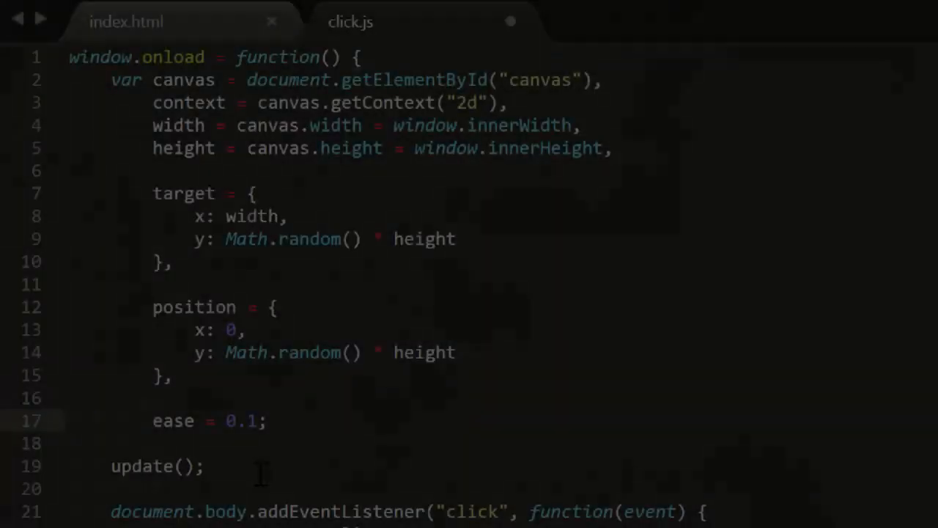
# Step: Declare easing = true after ease and wrap requestAnimationFrame(update) in if(easing)
pyautogui.write(',')
pyautogui.click(501, 442)
pyautogui.write('easing = t')
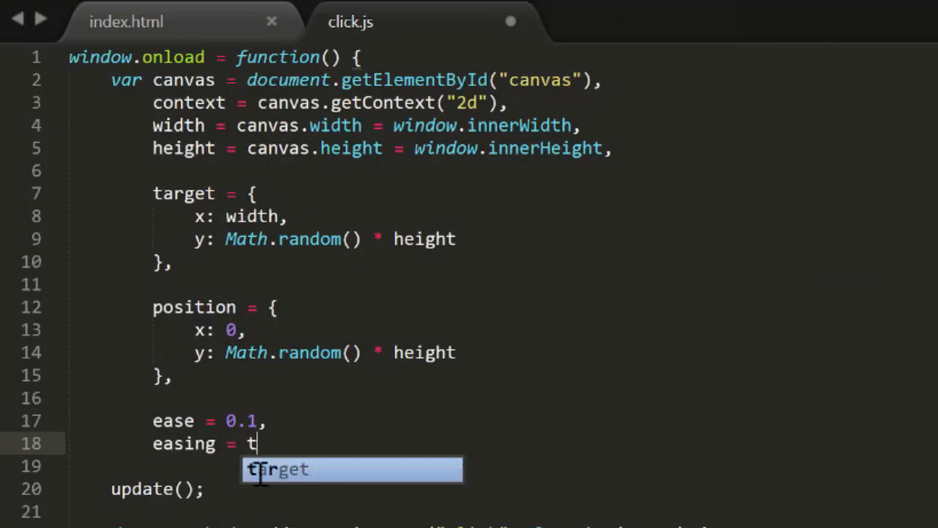
pyautogui.write('rue;')
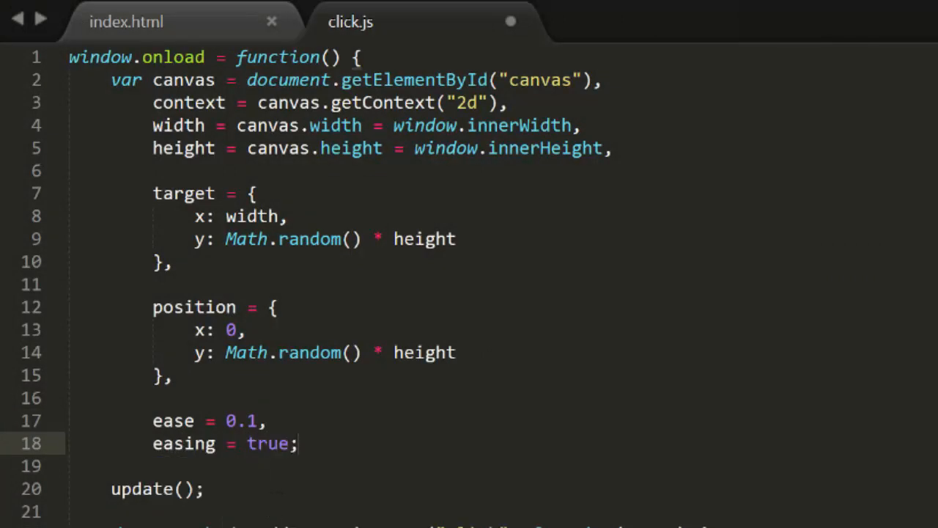
pyautogui.scroll(-3)
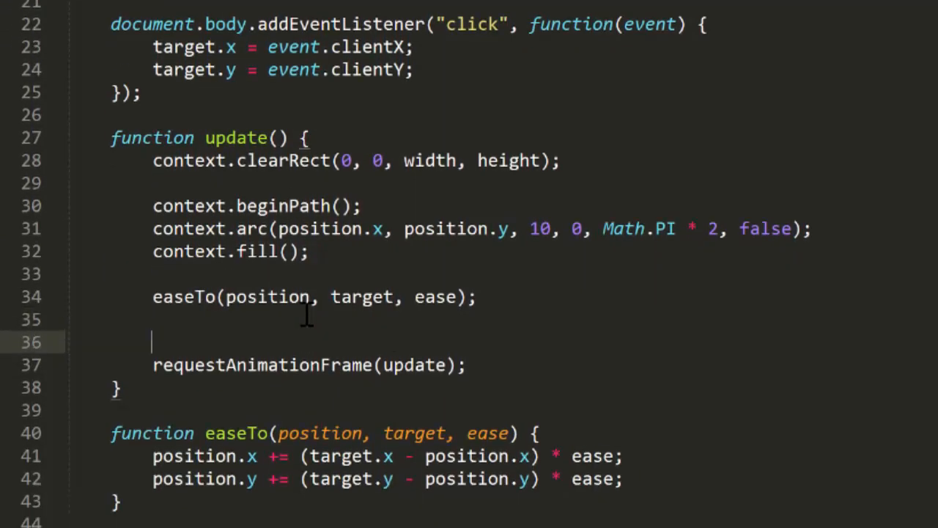
pyautogui.write('if(easing) {')
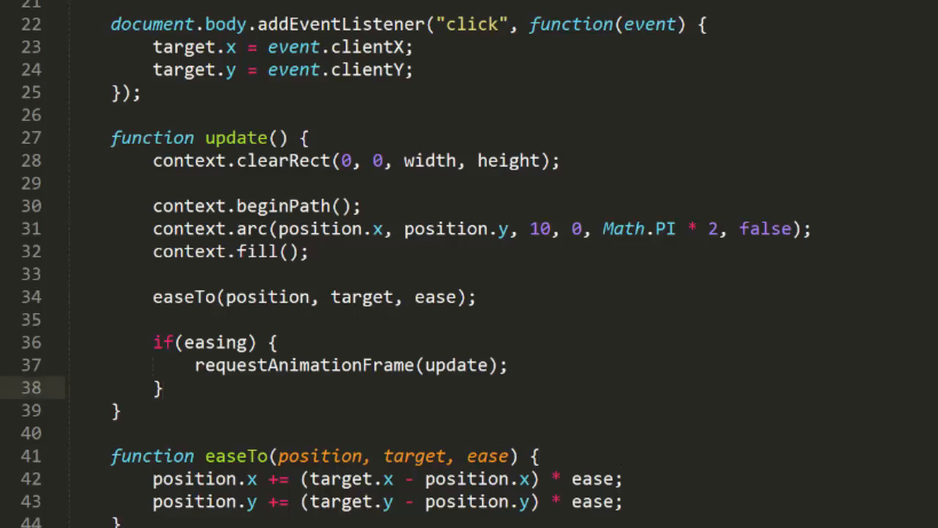
# Step: In easeTo compute var dx = target.x - position.x, dy = target.y - position.y, then add dx * ease and dy * ease to position
pyautogui.scroll(-3)
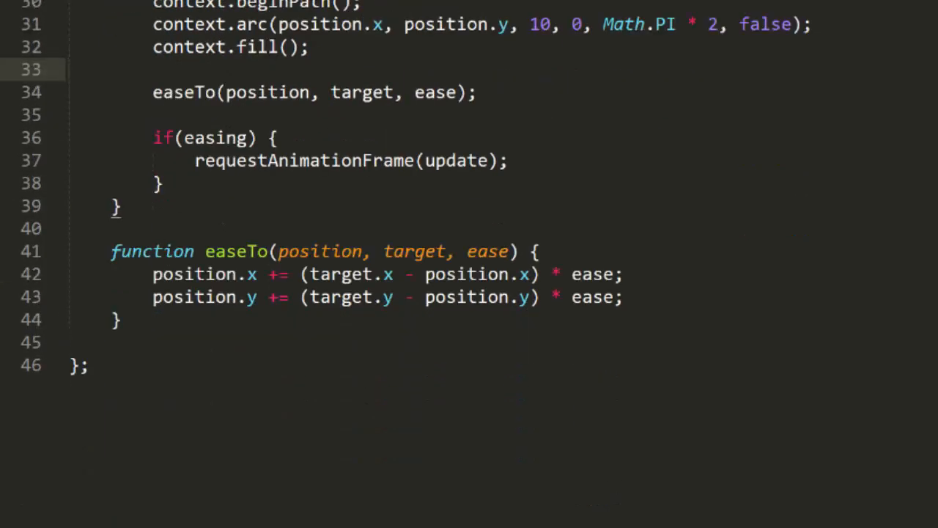
pyautogui.click(833, 251)
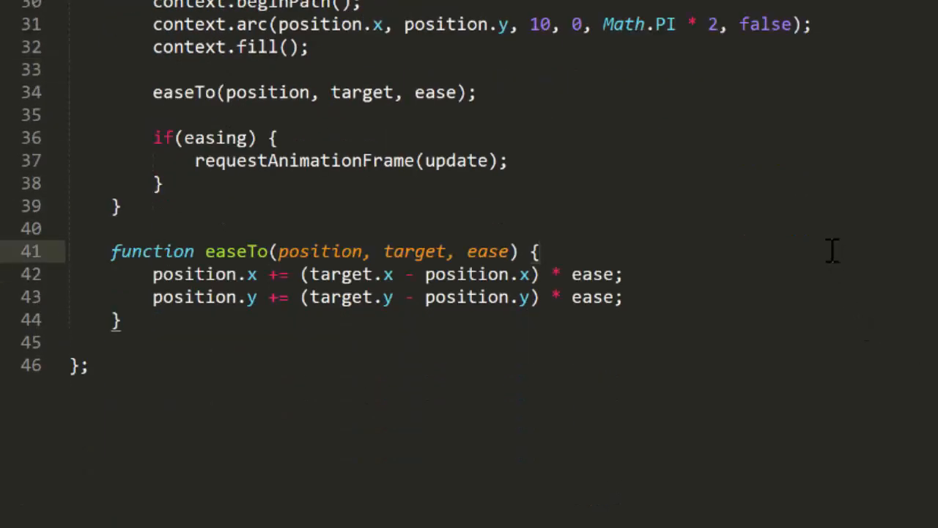
pyautogui.write('var dx')
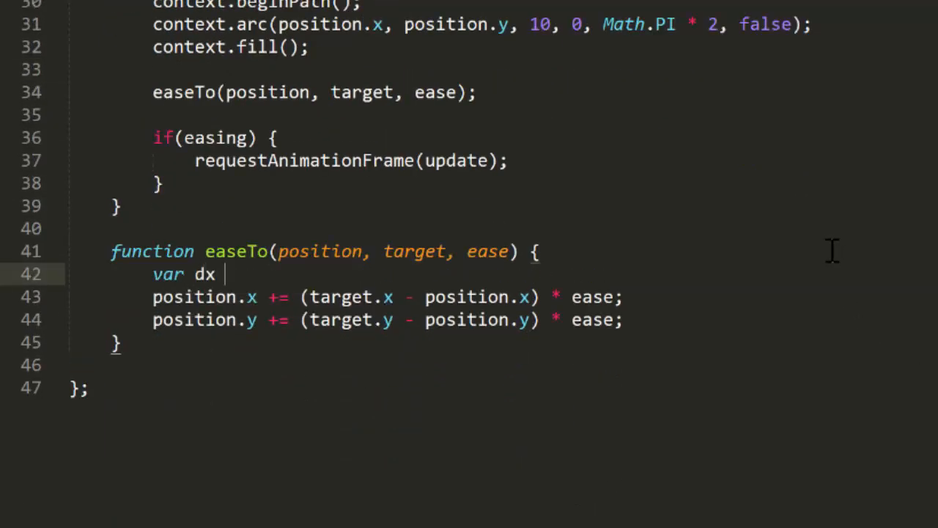
pyautogui.write('= target.')
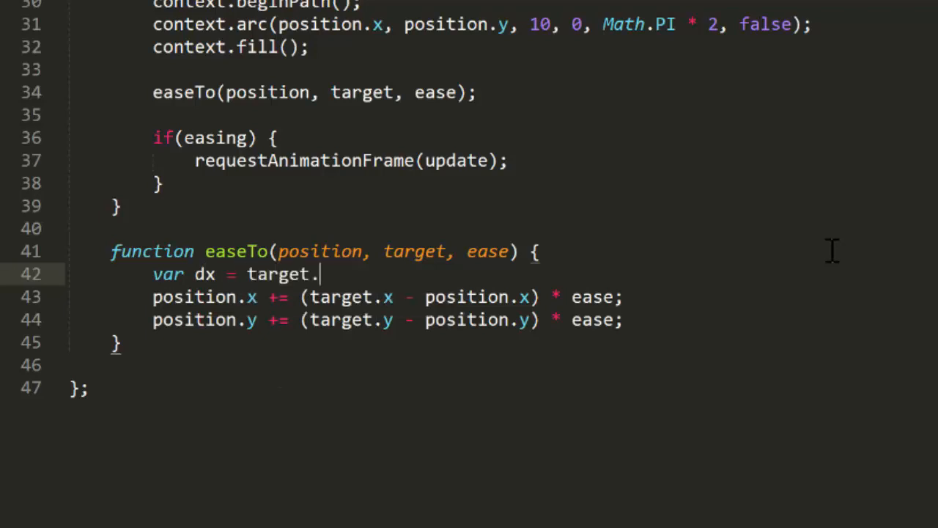
pyautogui.write('x - position.x,')
pyautogui.write('dy =')
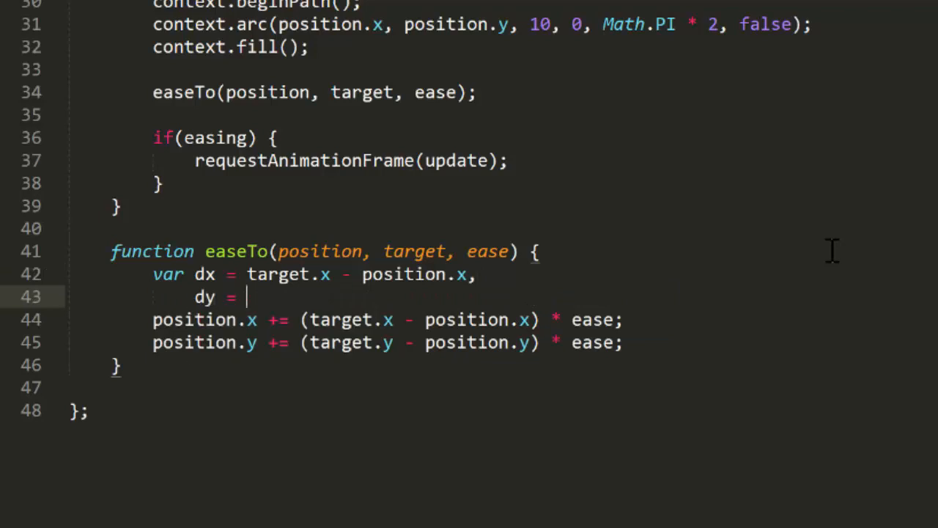
pyautogui.write('target.y - p')
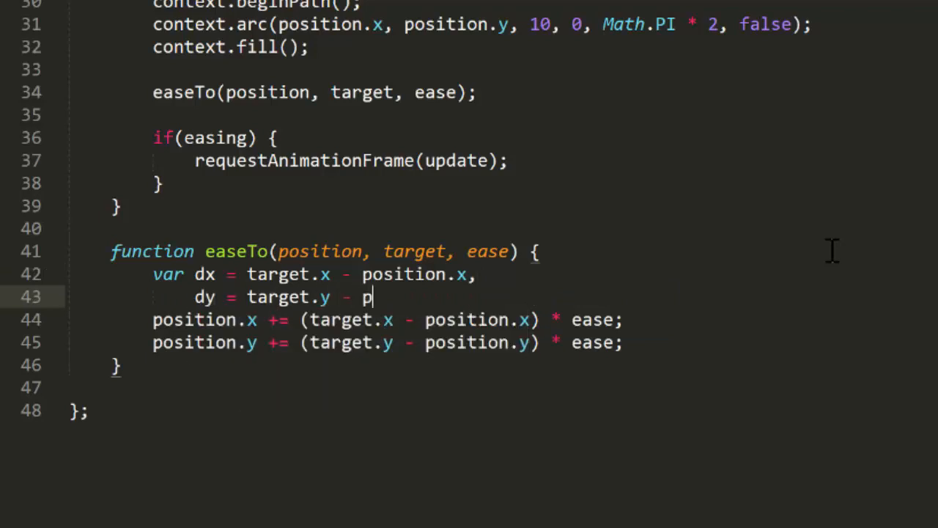
pyautogui.write('osition.y;')
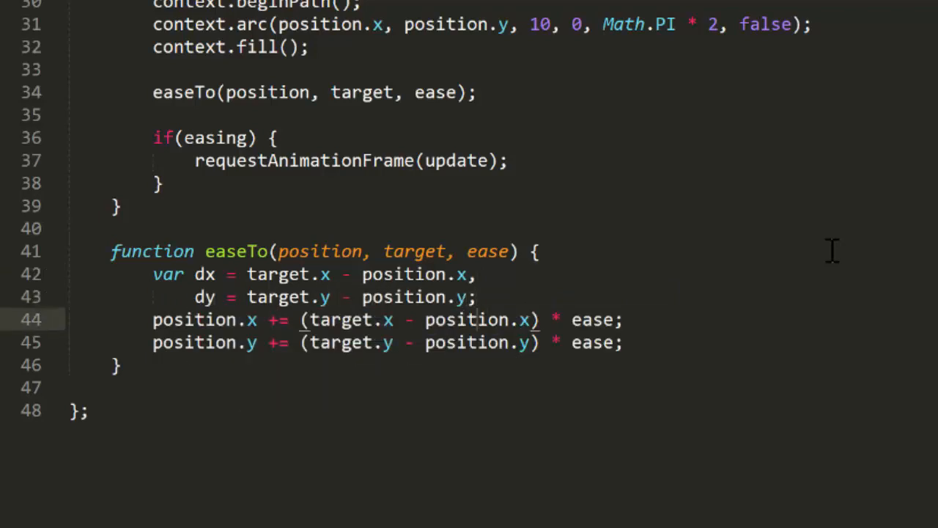
pyautogui.click(301, 319)
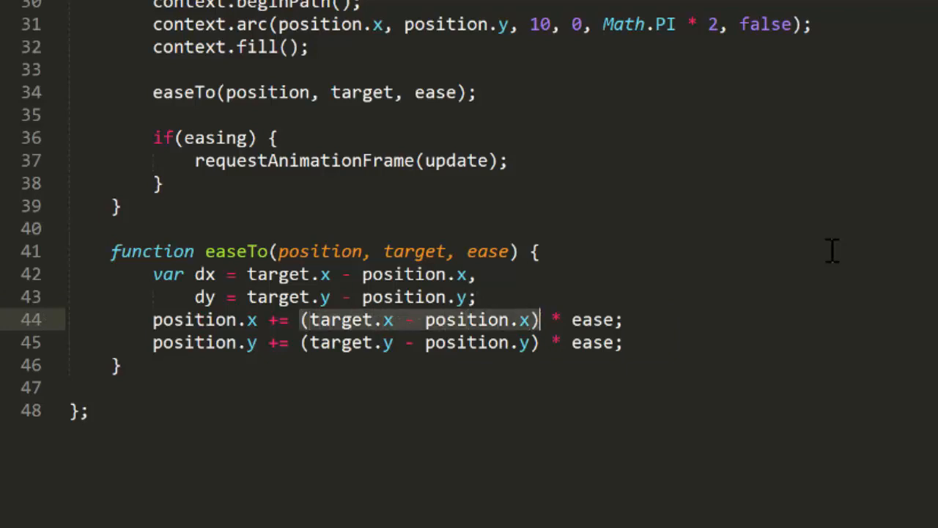
pyautogui.write('dx')
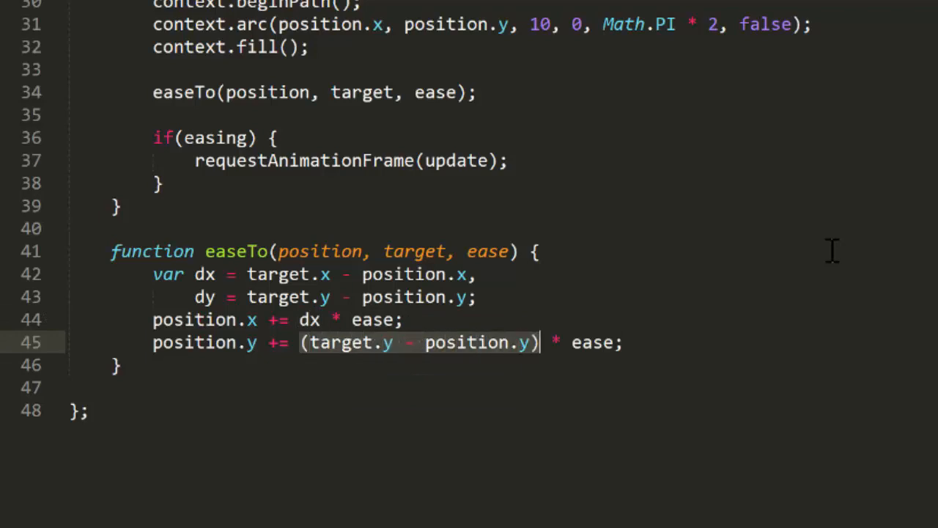
pyautogui.write('dy')
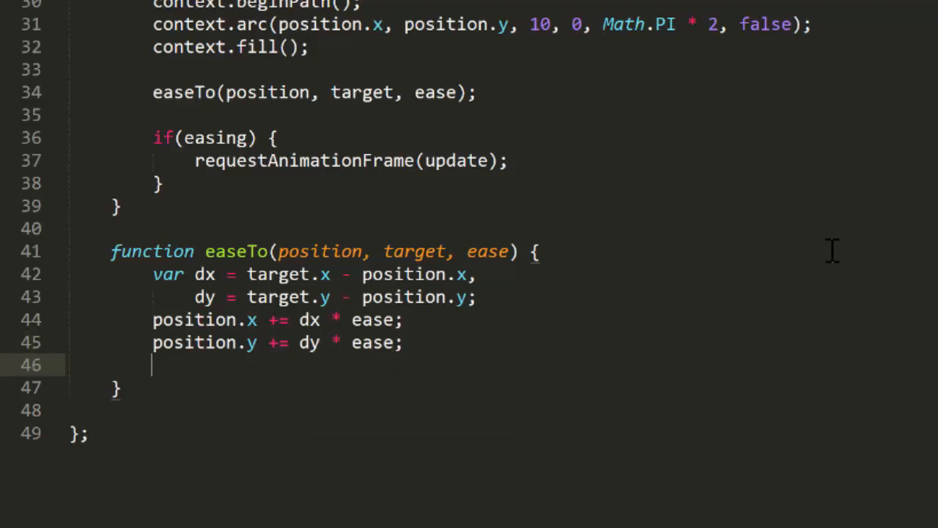
# Step: Write the condition if(Math.abs(dx) < 0.1 && Math.abs(dy) < 0.1) in easeTo
pyautogui.write('if(')
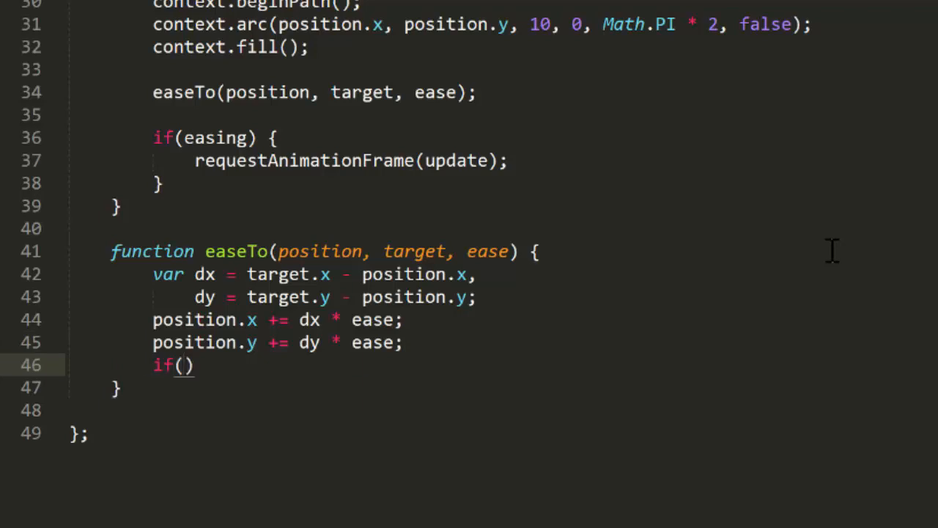
pyautogui.write('Math.')
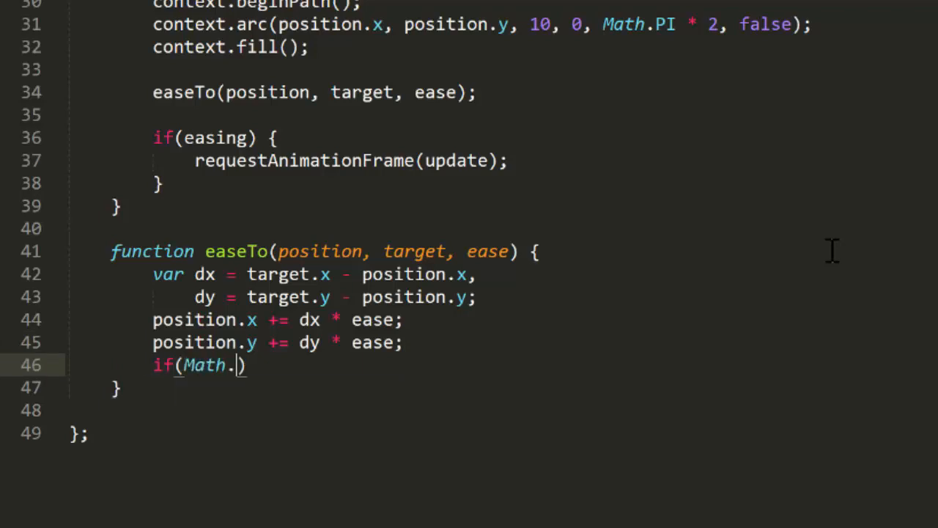
pyautogui.write('abs(')
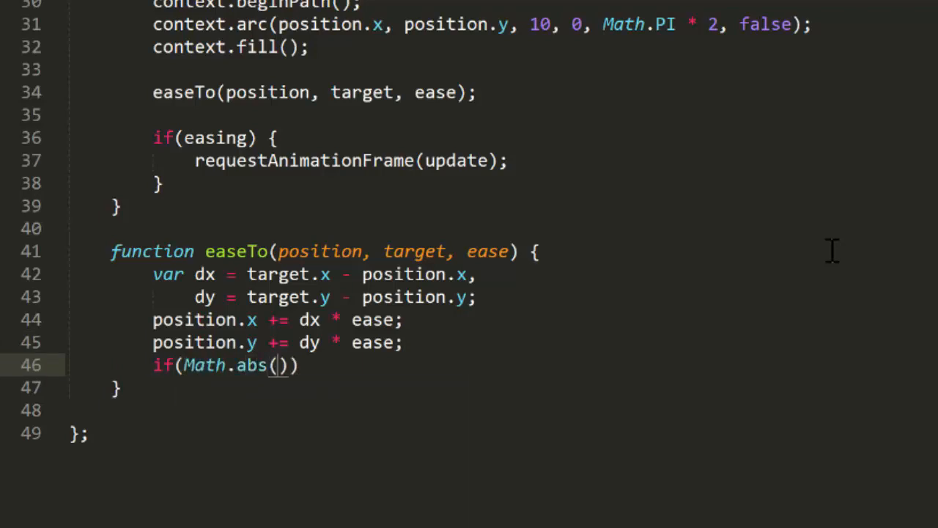
pyautogui.write('dx>')
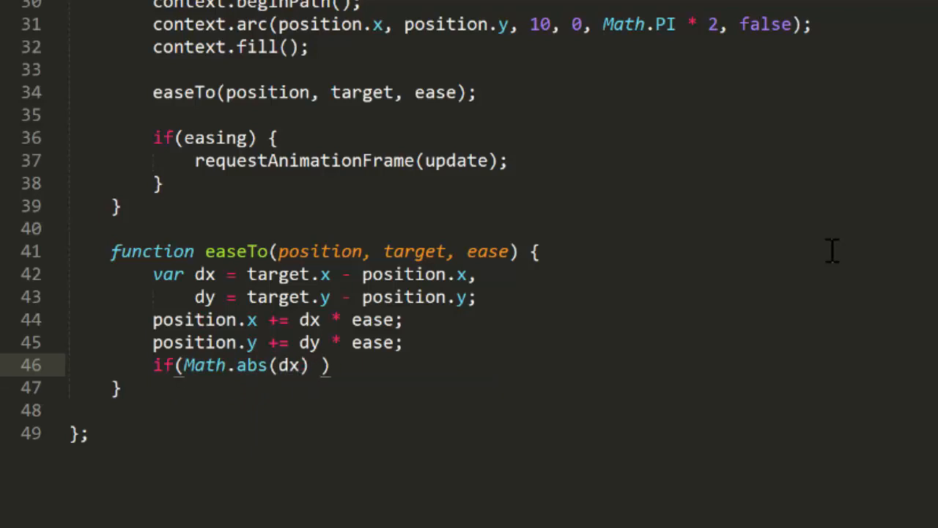
pyautogui.write('< 0.1')
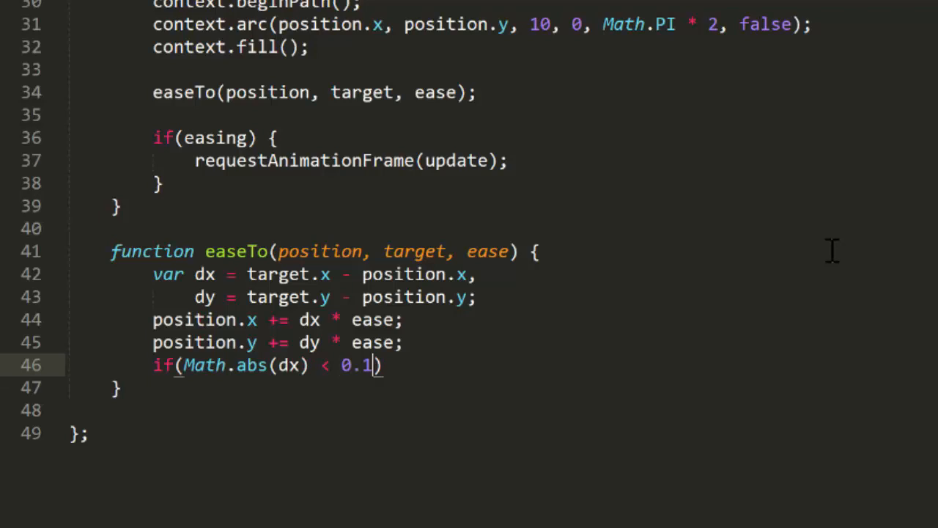
pyautogui.write('&& Math.abs.')
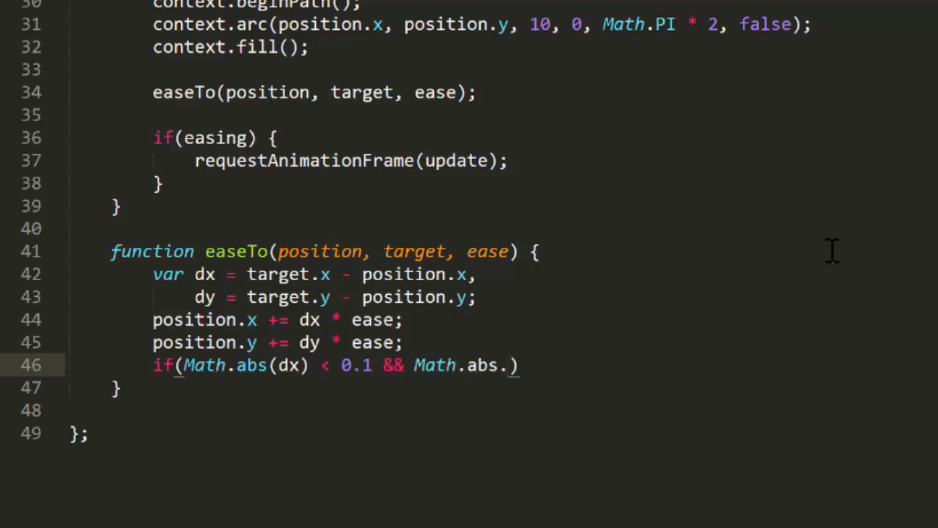
pyautogui.write('dy) <')
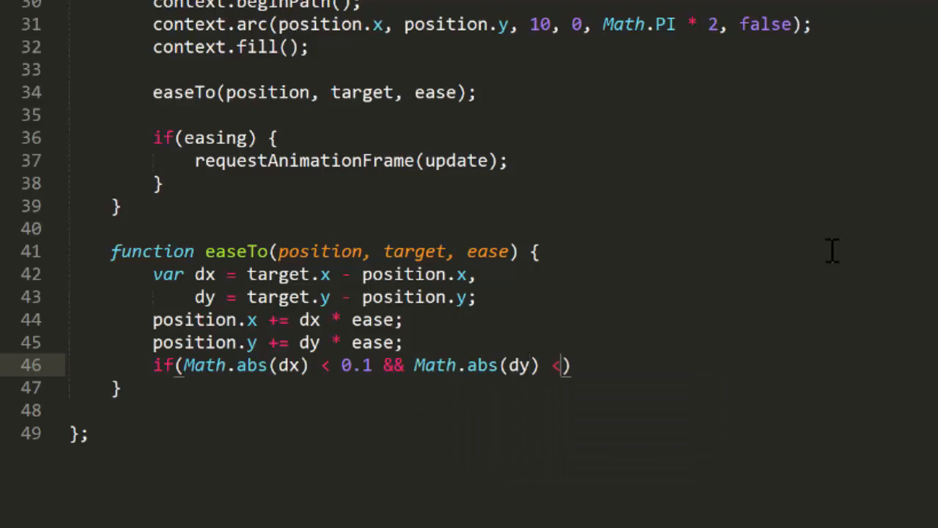
pyautogui.write('0.1')
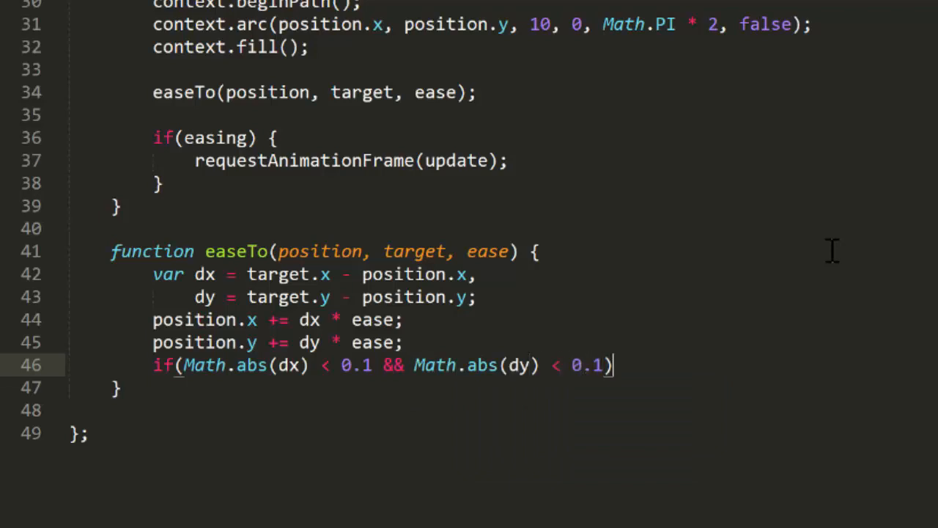
# Step: Inside that block set position.x = target.x and position.y = target.y to snap to the target
pyautogui.write('{}')
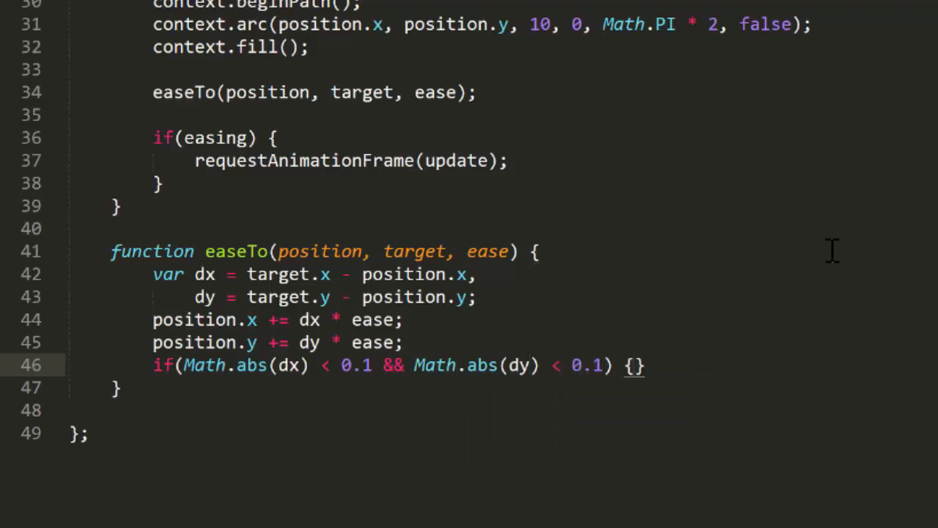
pyautogui.write('position')
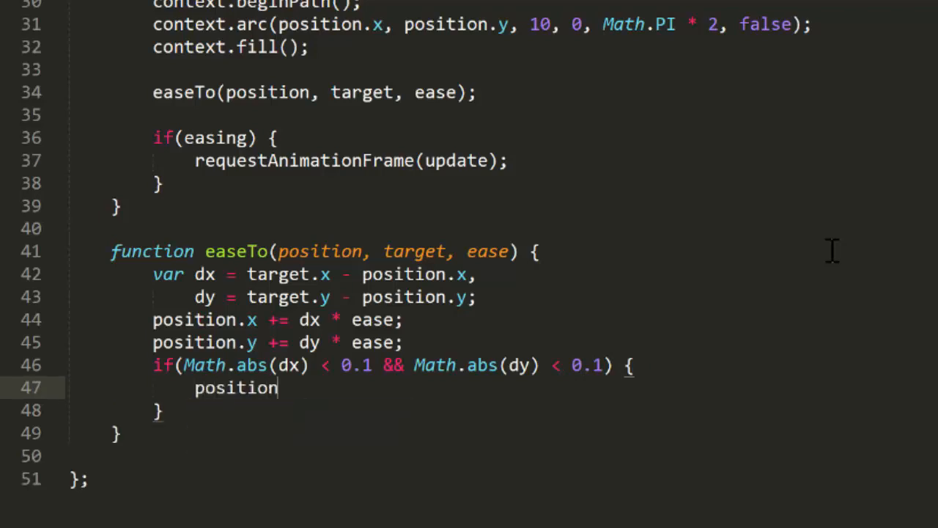
pyautogui.write('.x = target.x;')
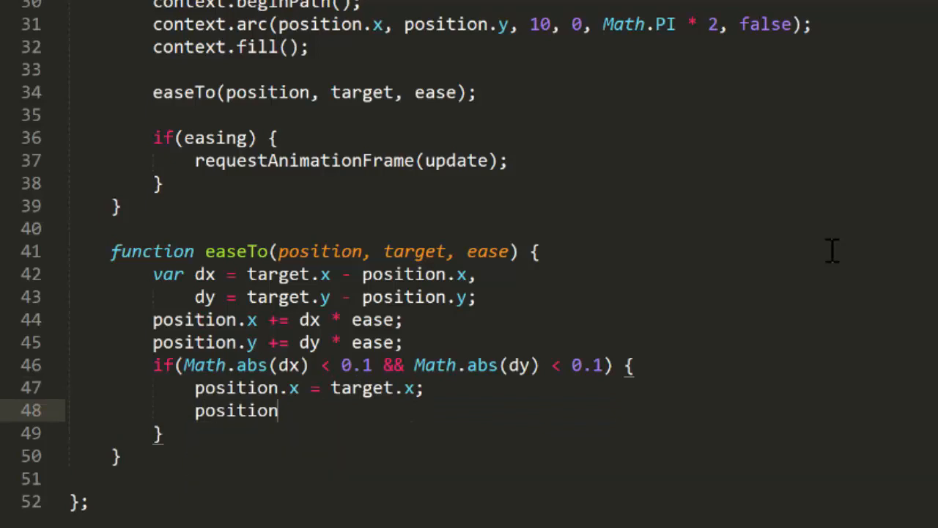
pyautogui.write('.y = target.')
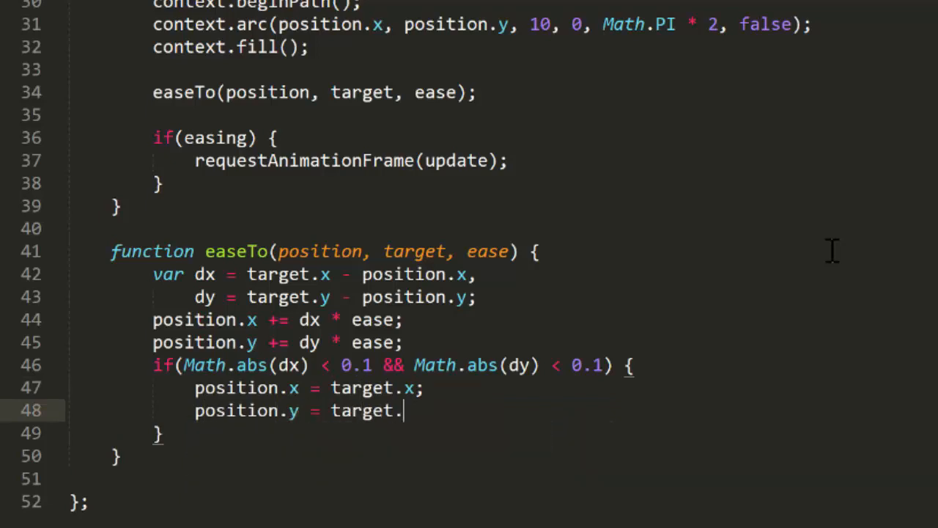
pyautogui.write('y;')
pyautogui.write('return true;')
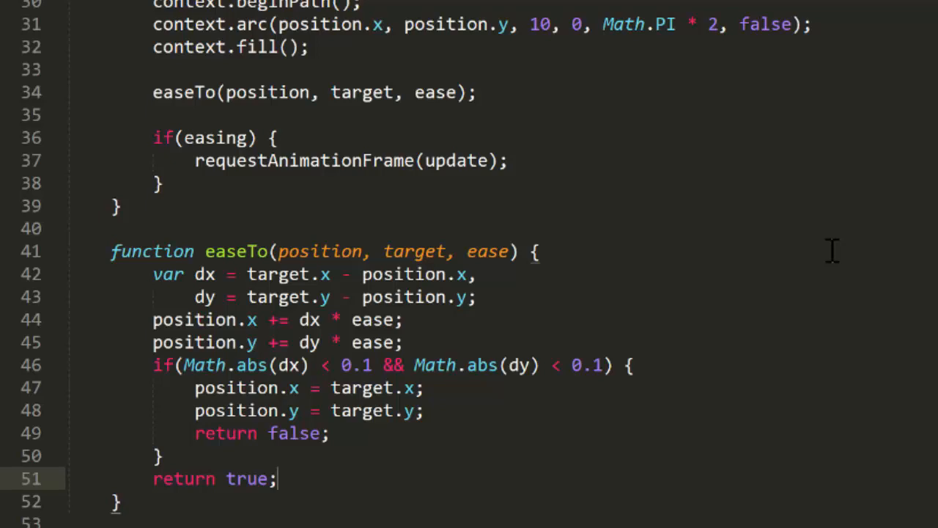
pyautogui.moveTo(374, 115)
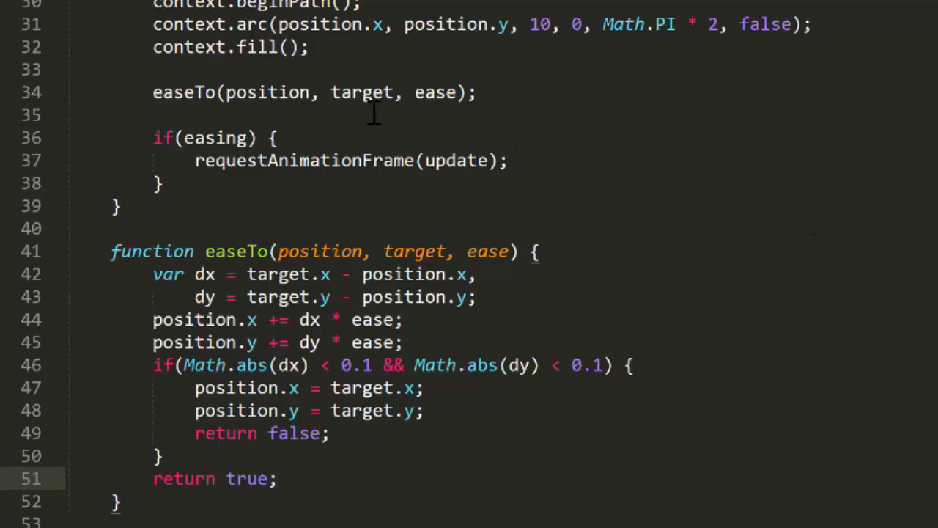
pyautogui.moveTo(329, 132)
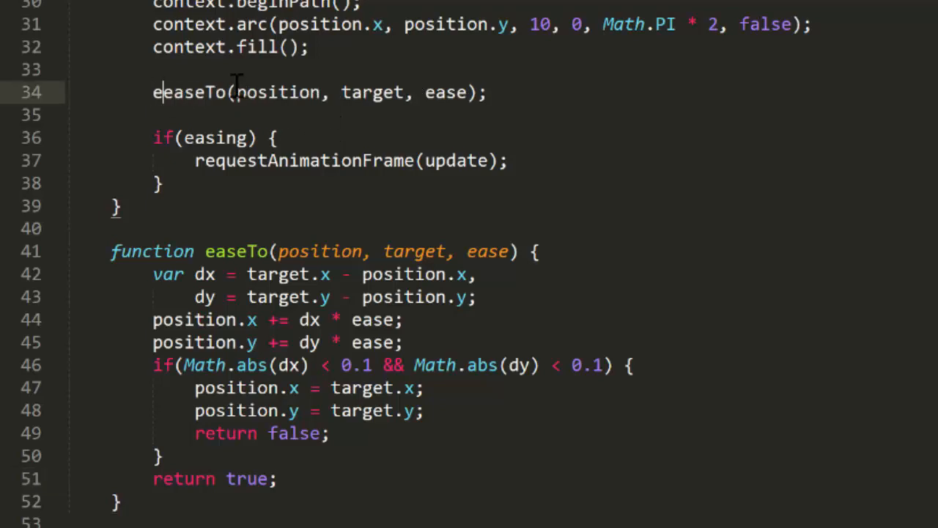
# Step: Assign easing = easeTo(...) in update, and in the click handler add an if check that sets easing = true
pyautogui.write('easing =')
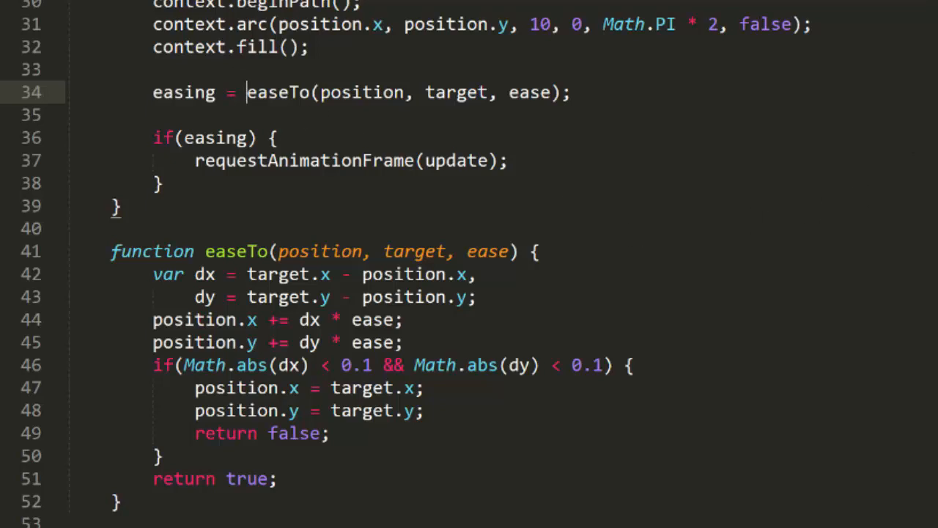
pyautogui.scroll(3)
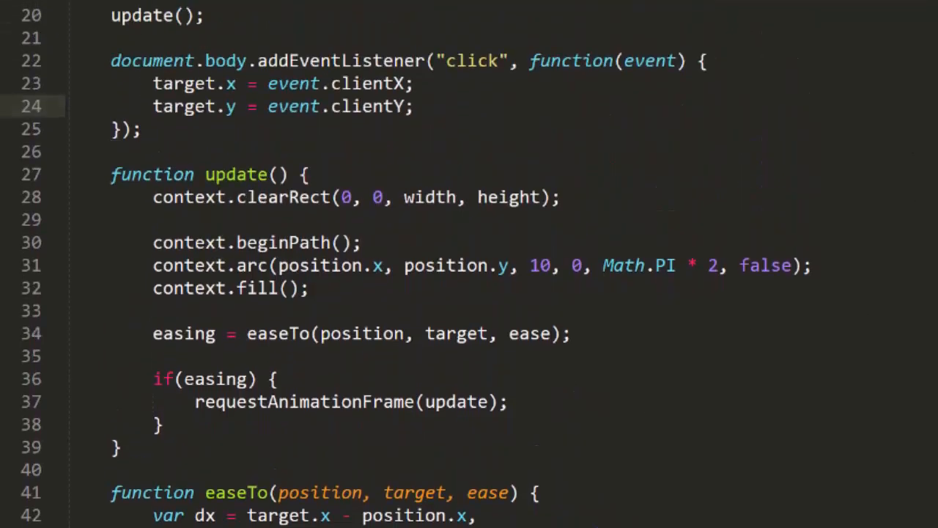
pyautogui.write('if(!easing) {')
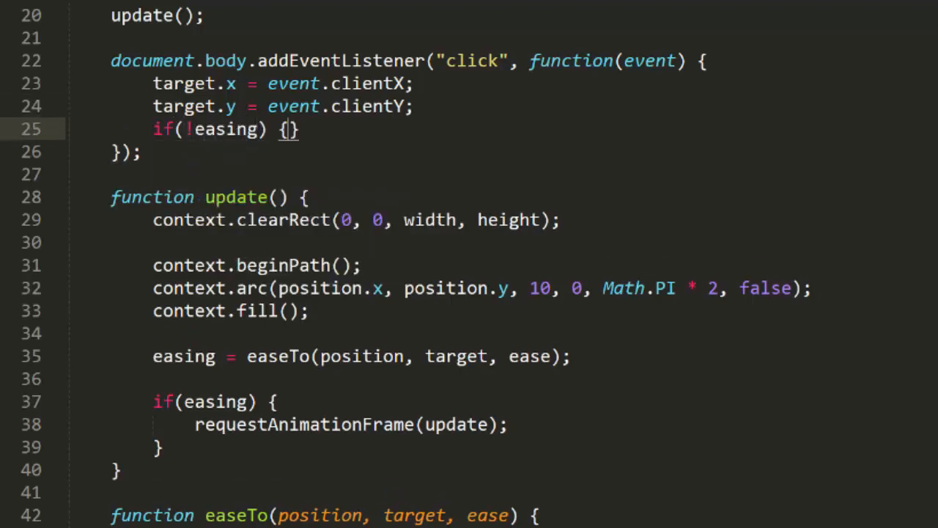
pyautogui.write('easing = t')
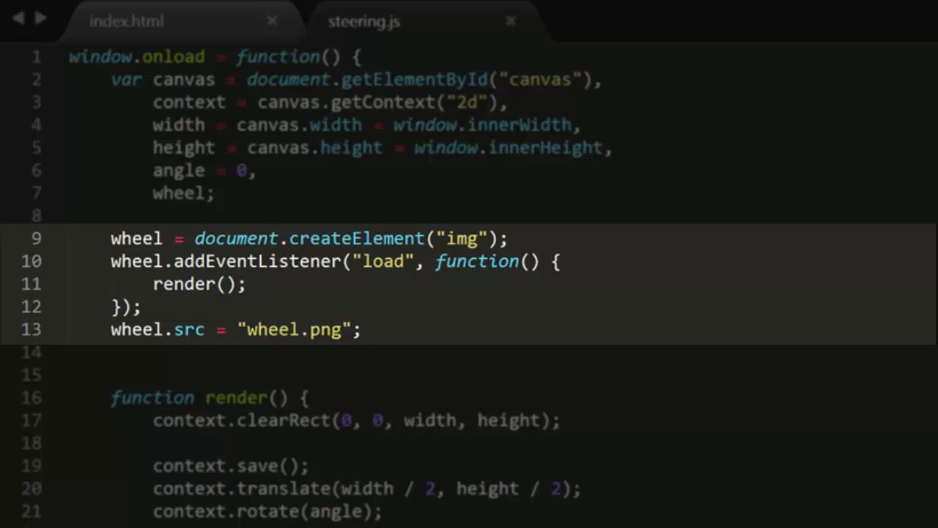
# Step: Scroll through steering.js's wheel rendering and mousemove angle code
pyautogui.scroll(-3)
pyautogui.write('angle = utils.map(event.clientX, 0, width, -Math.PI, Math.PI);')
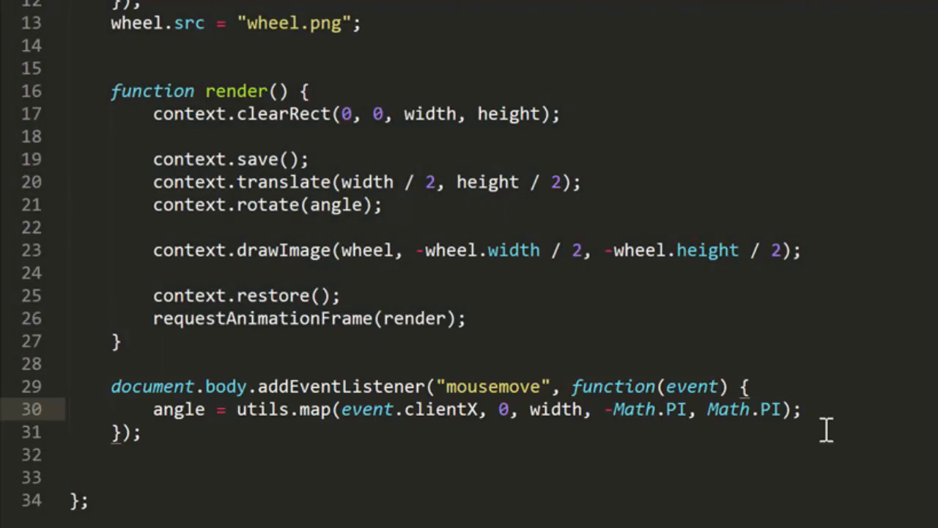
pyautogui.scroll(3)
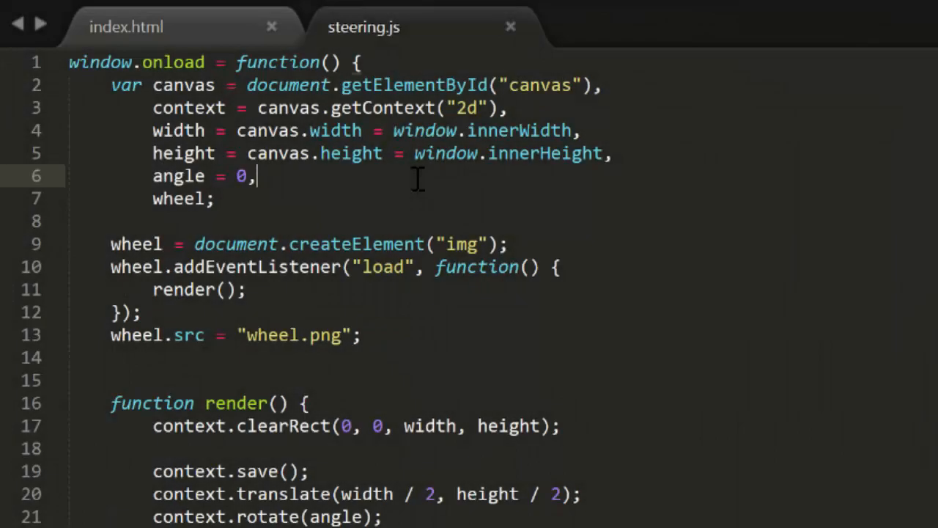
# Step: Declare a targetAngle variable and ease = 0.05 at the top of steering.js
pyautogui.write('targetAngle = 0,')
pyautogui.write('ease')
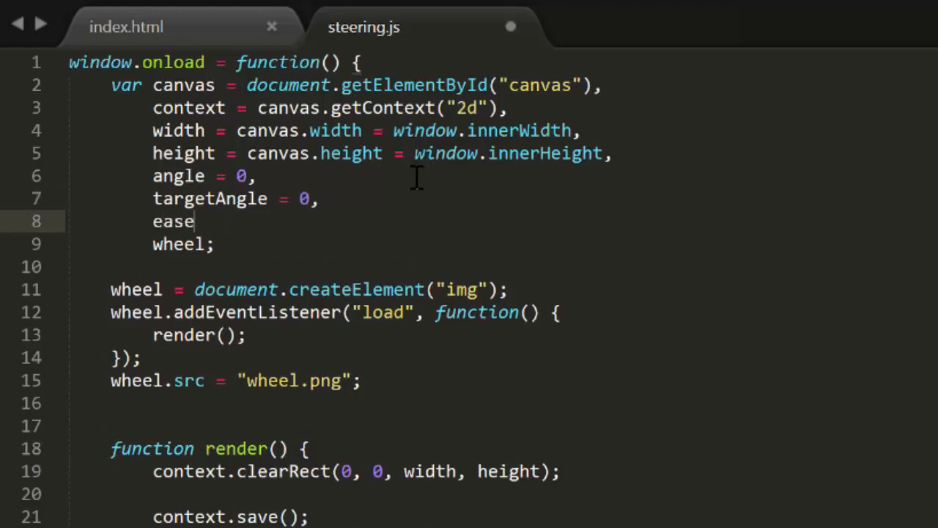
pyautogui.write('= 0.05')
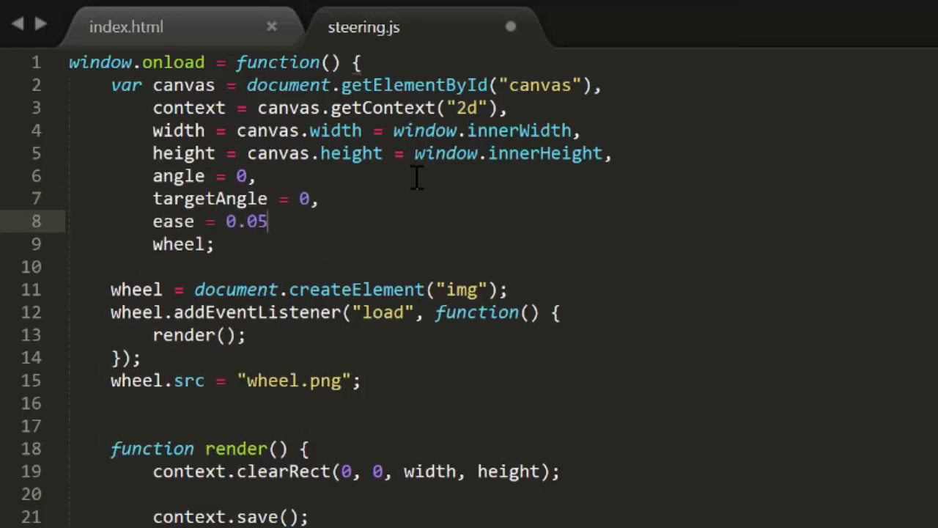
pyautogui.write(',')
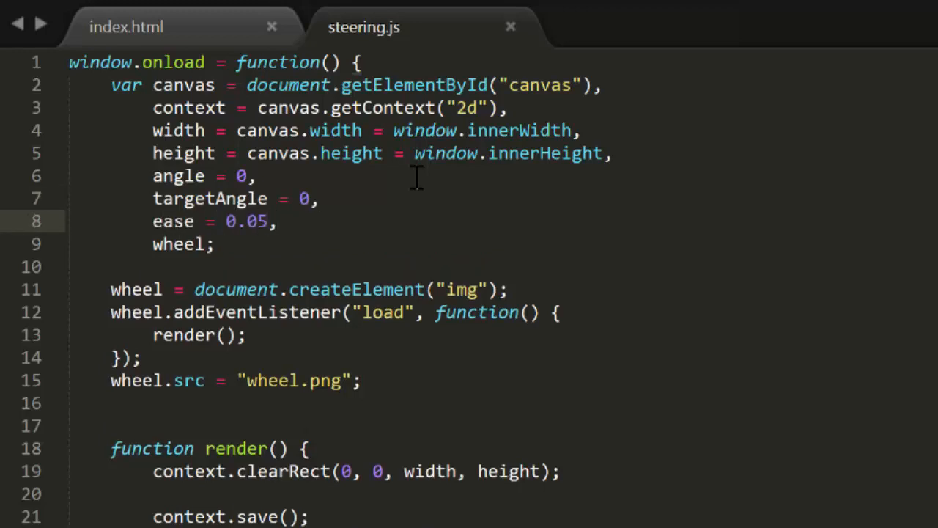
pyautogui.scroll(-3)
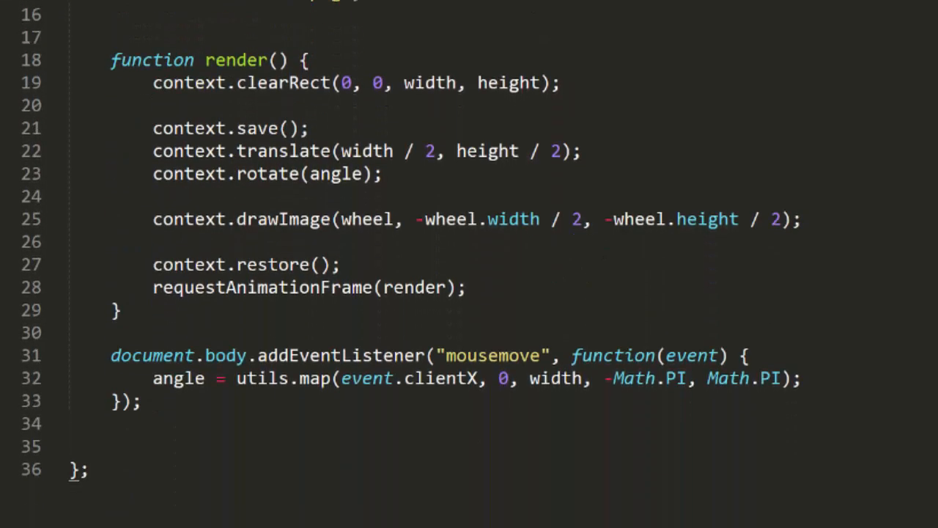
# Step: In render add angle += (targetAngle - angle) * ease; so the wheel eases toward the target angle
pyautogui.click(183, 378)
pyautogui.write('targetA')
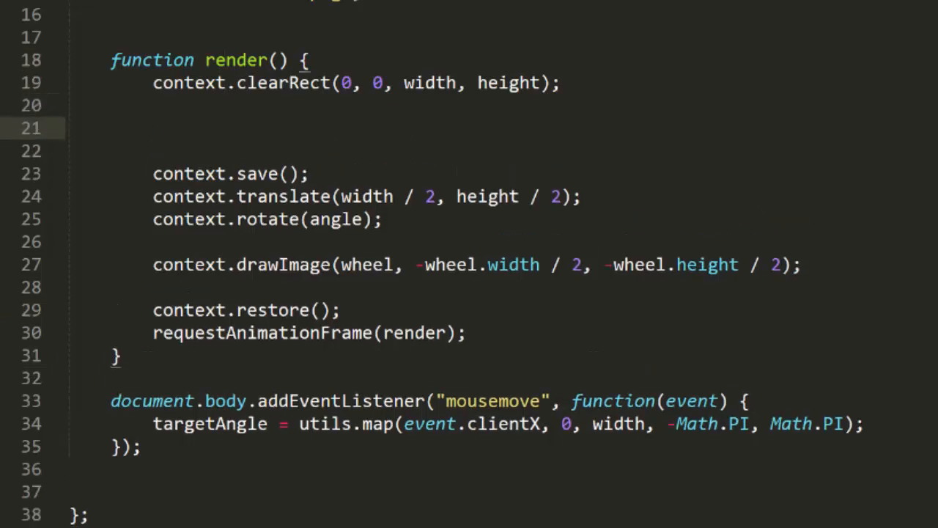
pyautogui.write('angle +=')
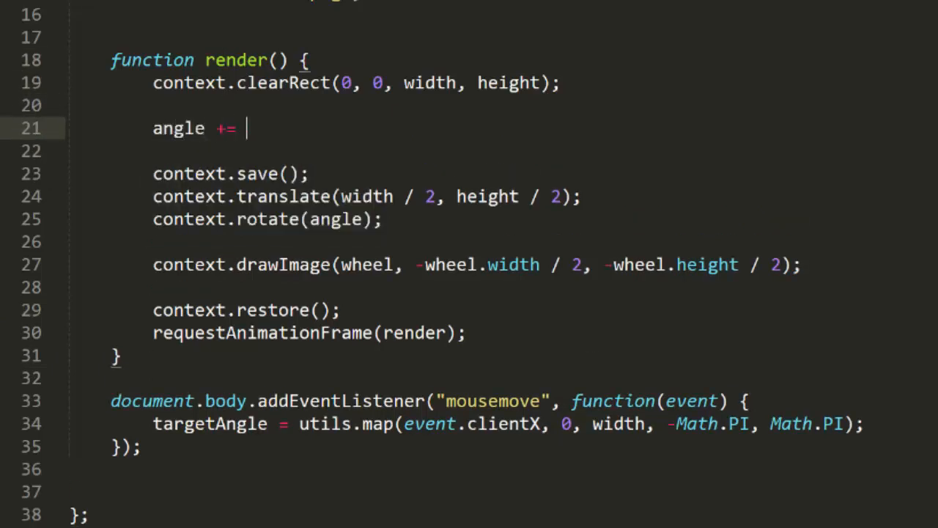
pyautogui.write('(targetAngle -')
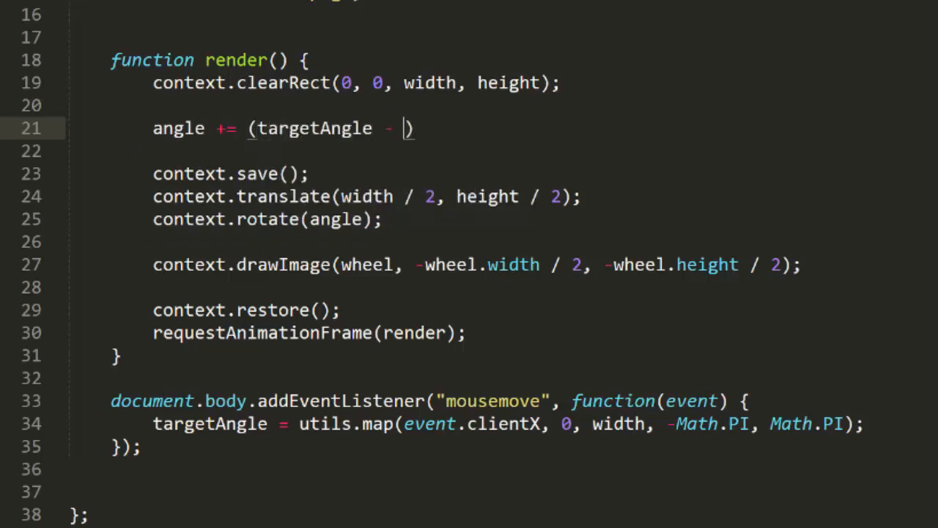
pyautogui.write('angle) *')
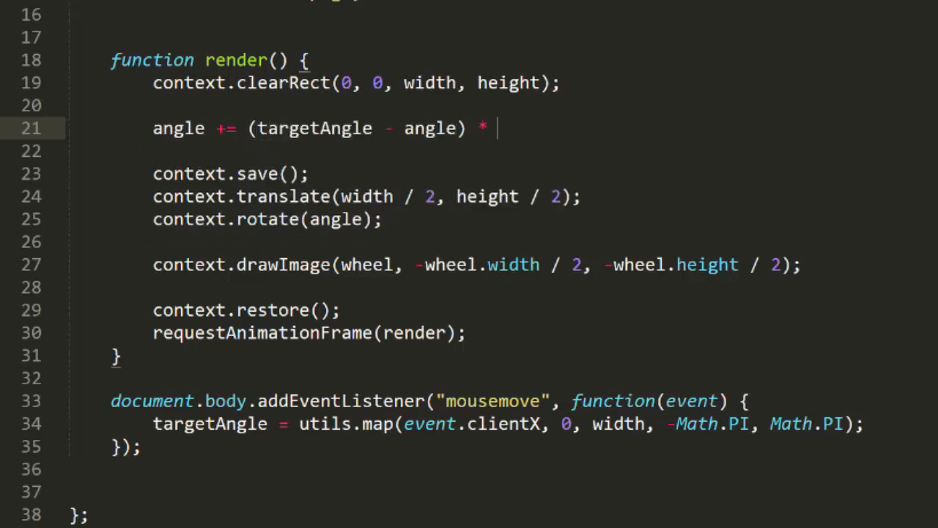
pyautogui.write('ease;')
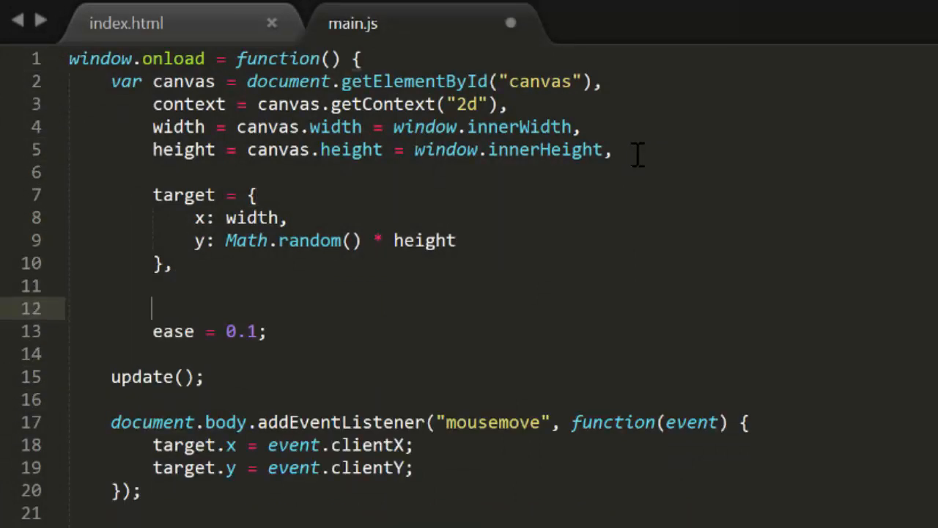
# Step: Declare points = [], numPoints = 10, and loop i < numPoints pushing {x: 0, y: 0} into points
pyautogui.write('points =')
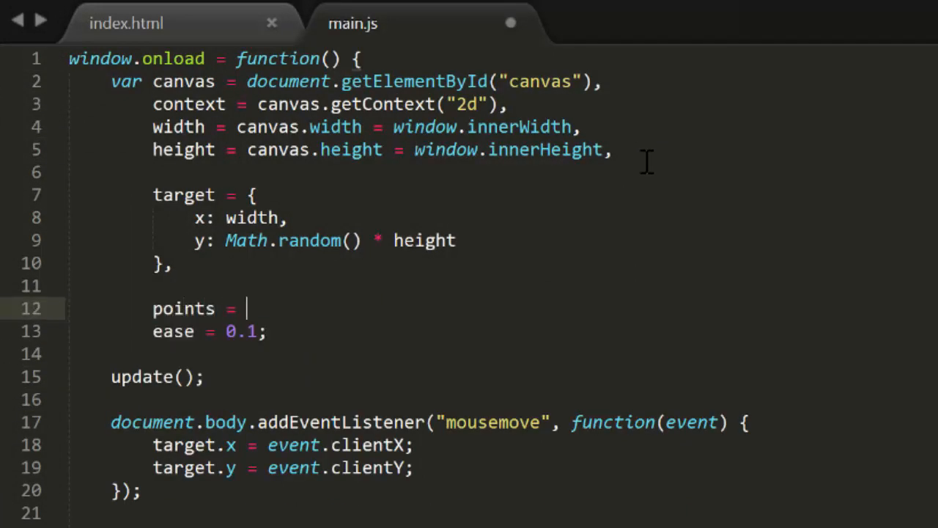
pyautogui.write('[],')
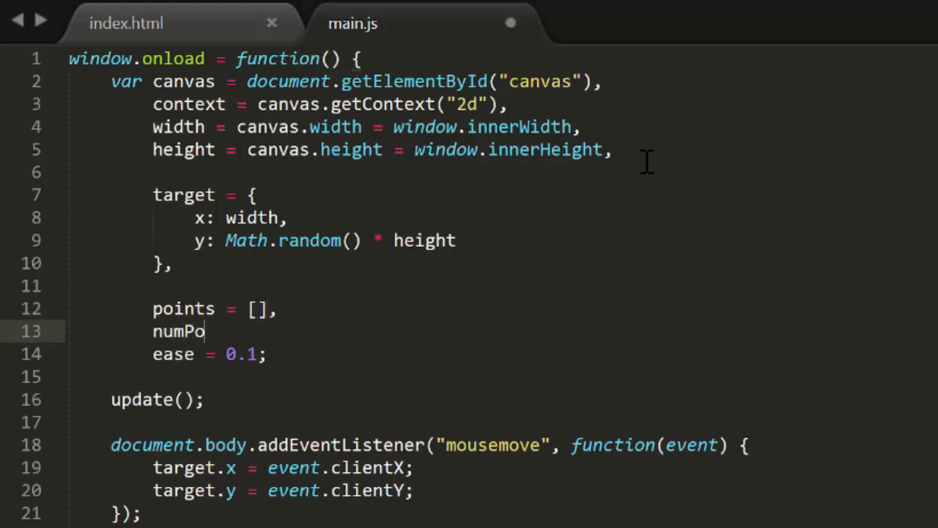
pyautogui.write('ints = 10,')
pyautogui.write('for(var i ')
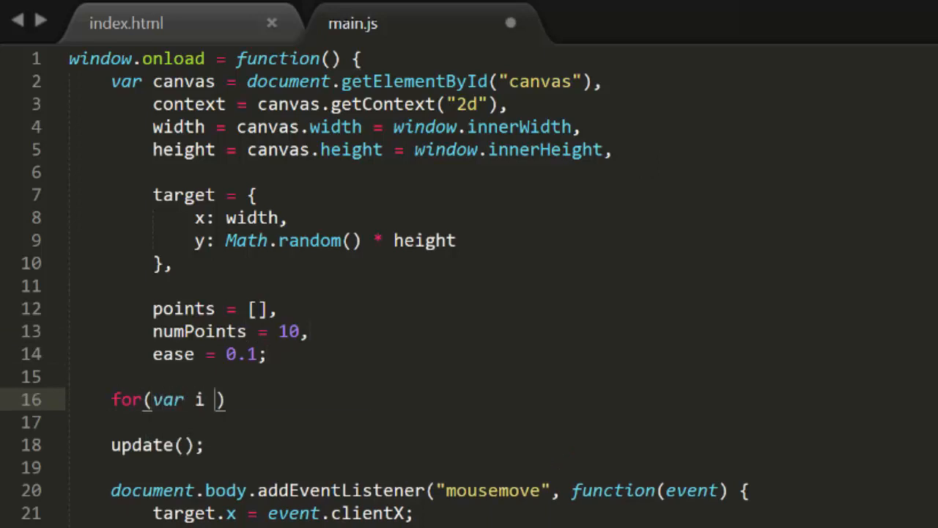
pyautogui.write('= 0; i < numPoints; i++) {')
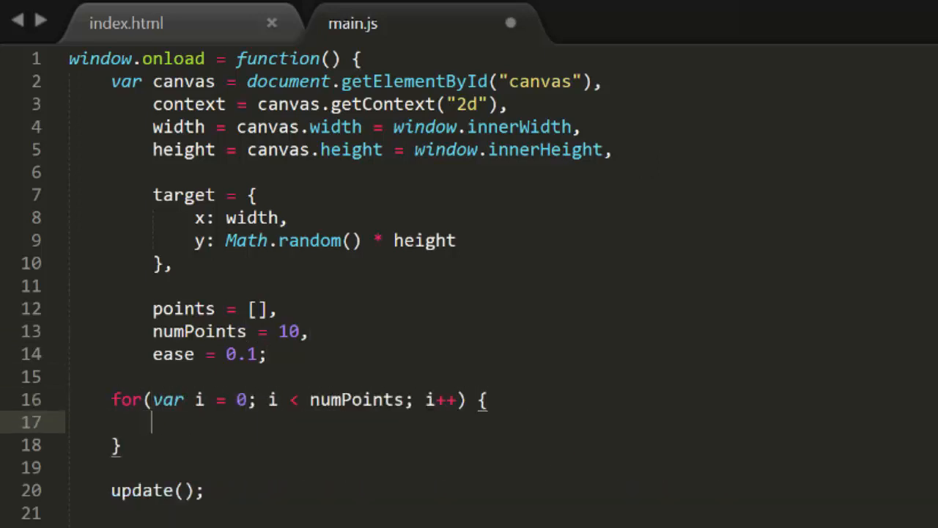
pyautogui.write('points.push({')
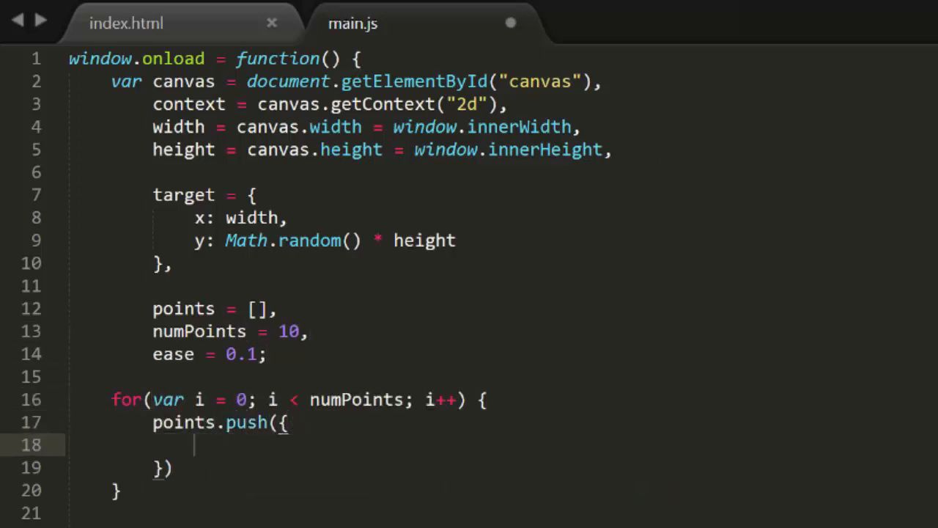
pyautogui.write('x: 0,')
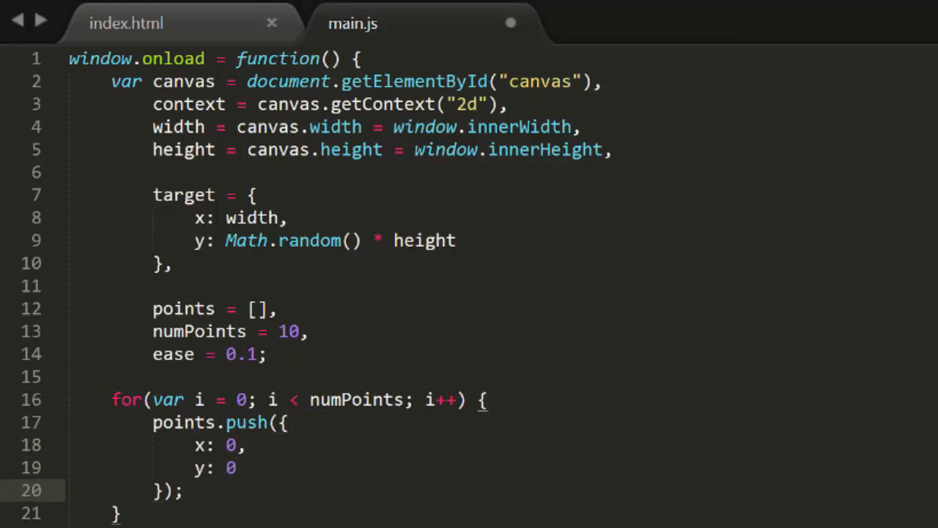
pyautogui.scroll(-3)
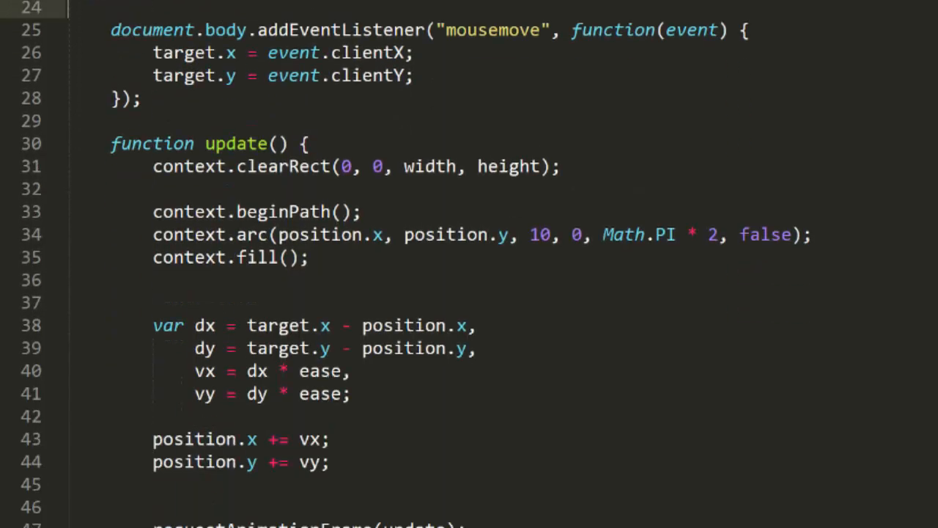
# Step: Replace update's circle code with a leader at the target and a loop easing each point.x/y toward leader by ease
pyautogui.moveTo(153, 211); pyautogui.dragTo(352, 393)
pyautogui.write('var leader = {')
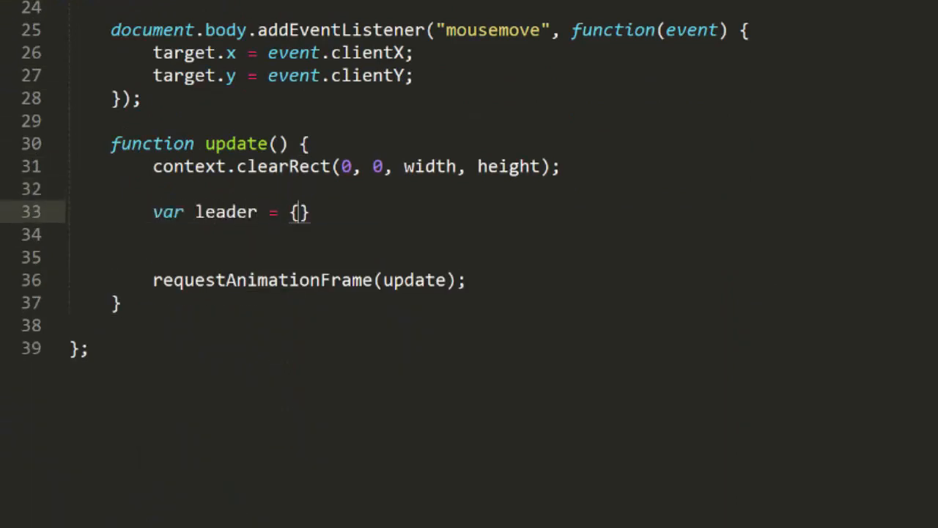
pyautogui.write('x: target.x,')
pyautogui.write('y: target.y')
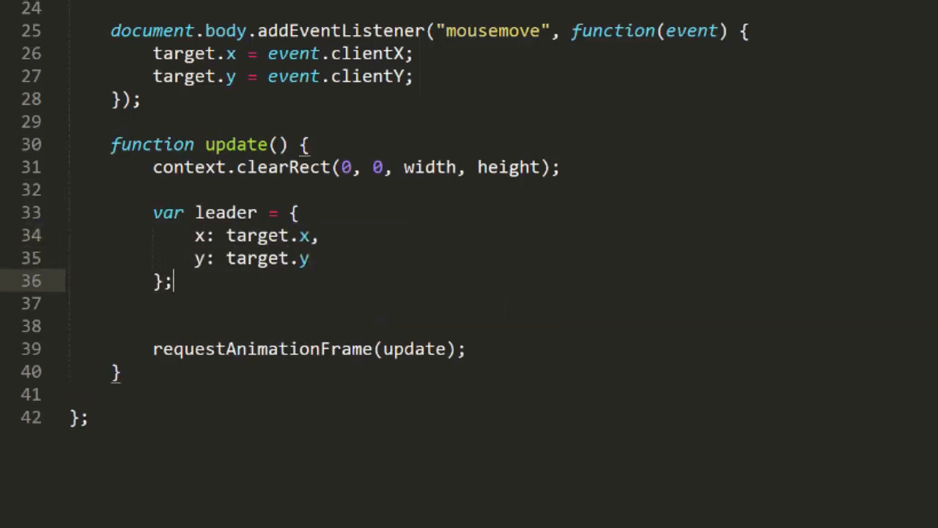
pyautogui.write('fo')
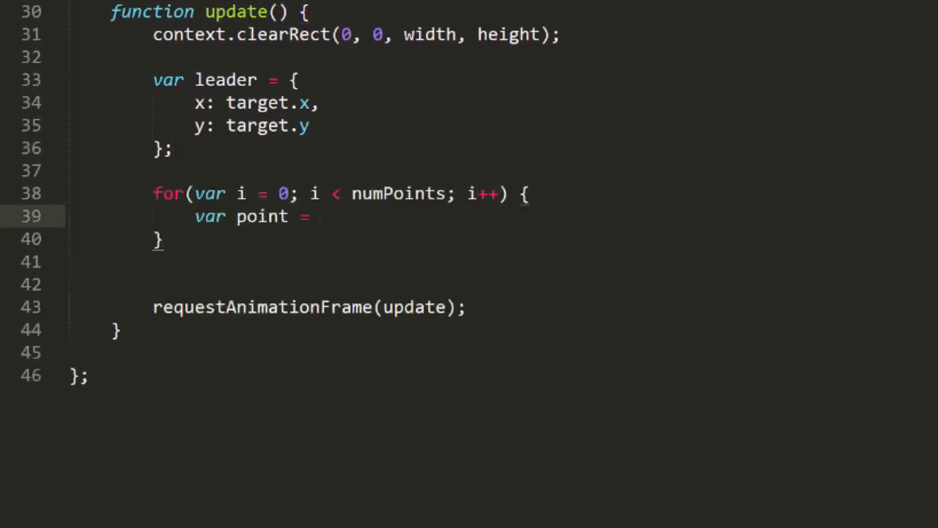
pyautogui.write('points[i];')
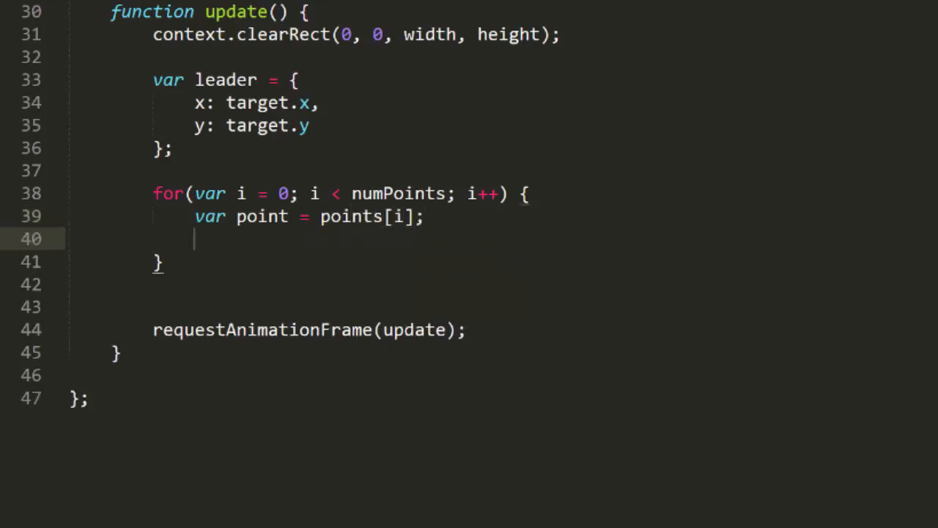
pyautogui.write('point.x += (leader.x - )')
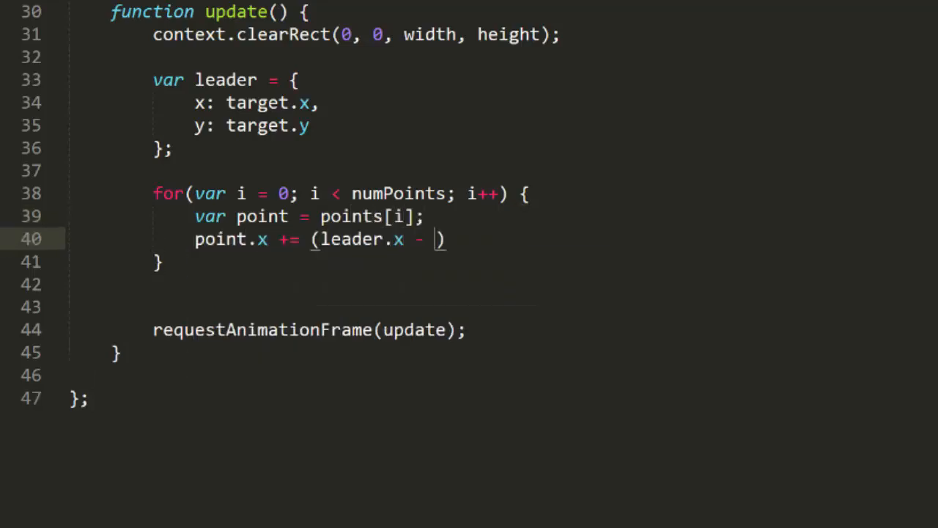
pyautogui.write('point.x) * ease;')
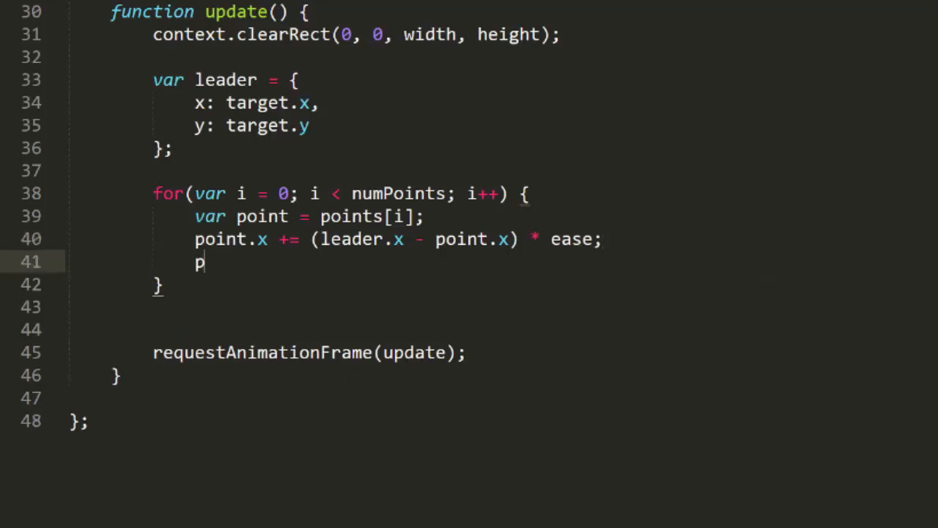
pyautogui.write('oint.y += (leader.y - point.y) * ease;')
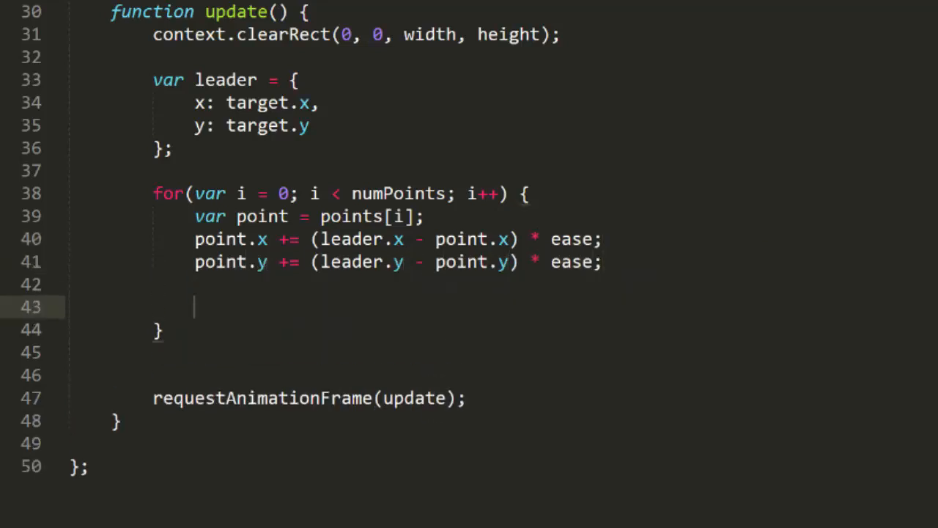
# Step: Draw each point as a circle with context.beginPath, then set leader.x/y = point.x/y for the next point
pyautogui.write('context.beginP')
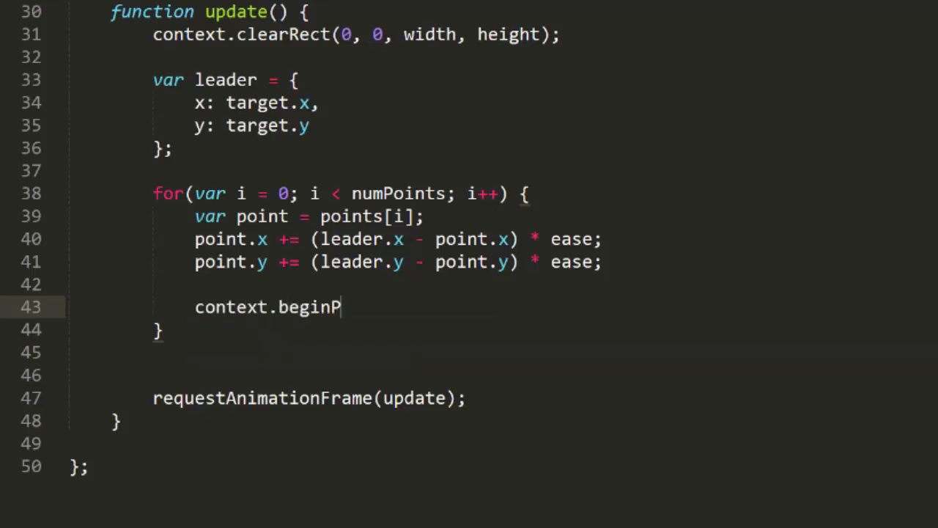
pyautogui.write('ath();')
pyautogui.write('context.fill(')
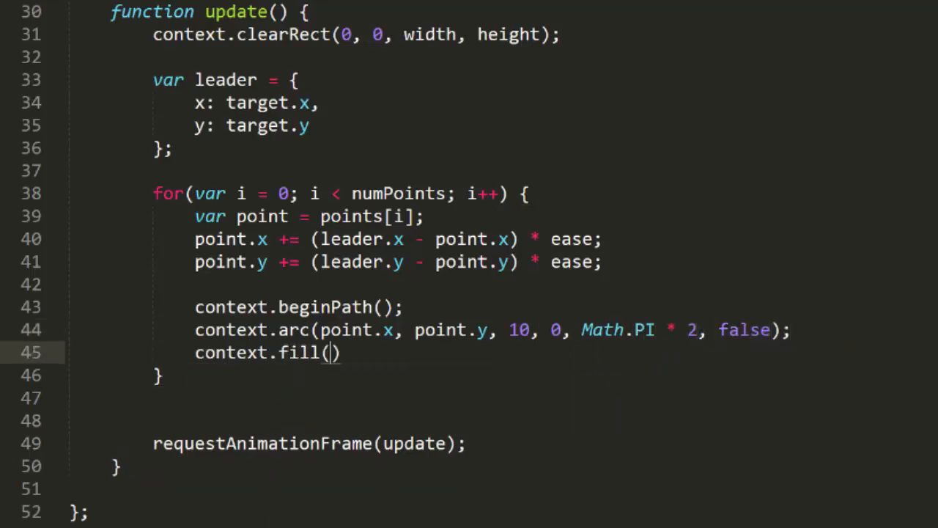
pyautogui.write('leader.x')
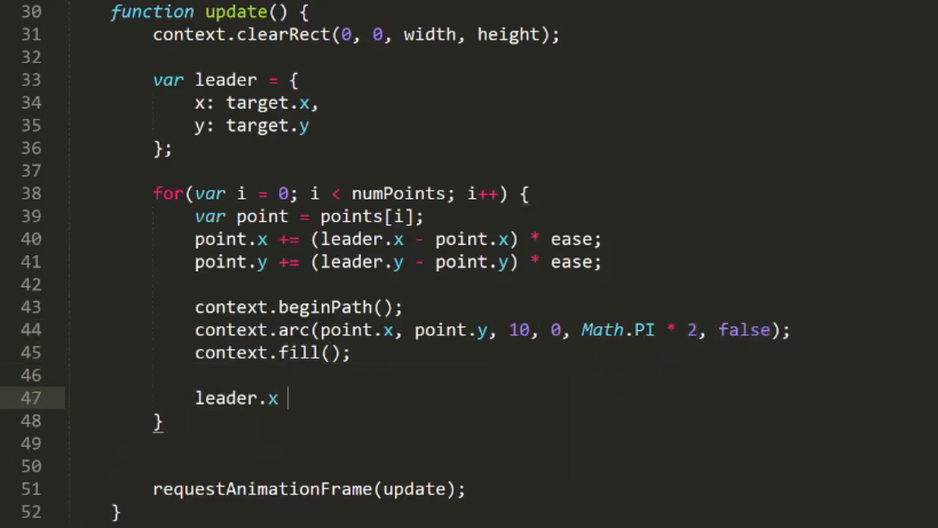
pyautogui.write('= point.x;')
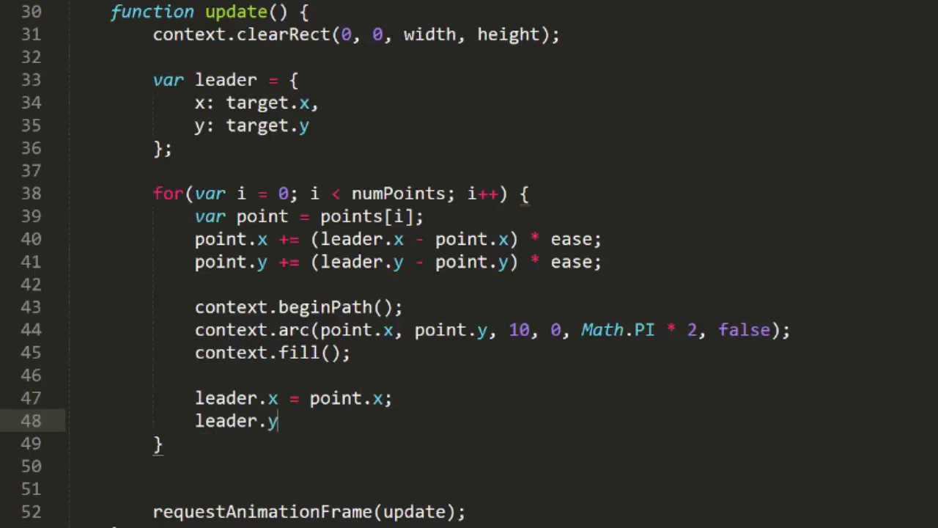
pyautogui.write('= point.y;')
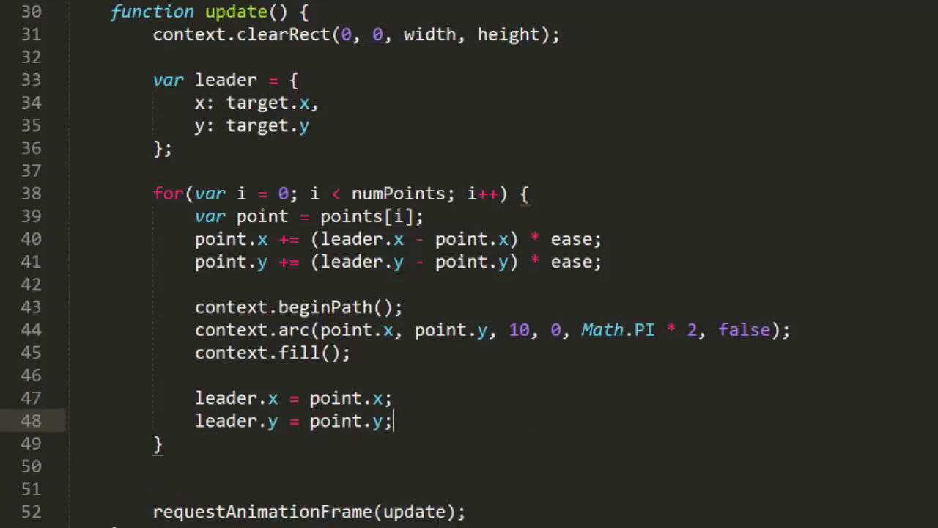
pyautogui.scroll(3)
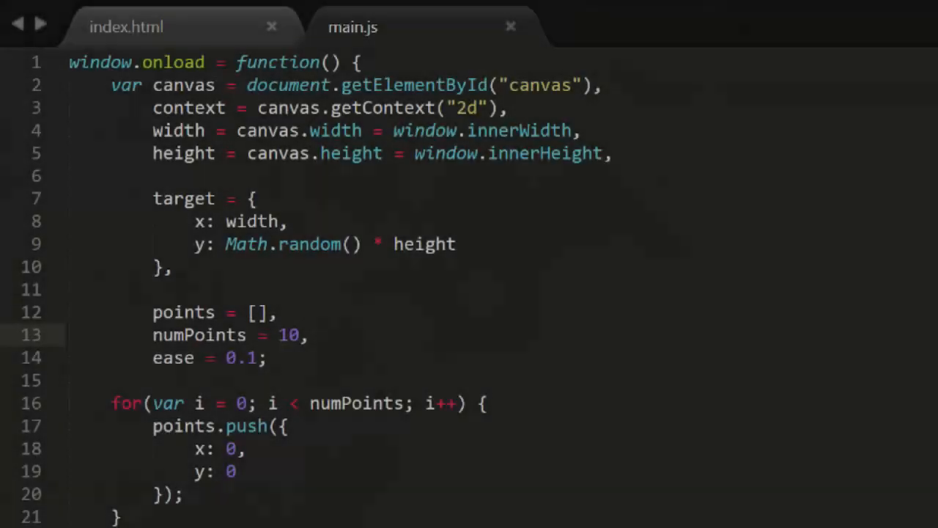
pyautogui.moveTo(414, 368)
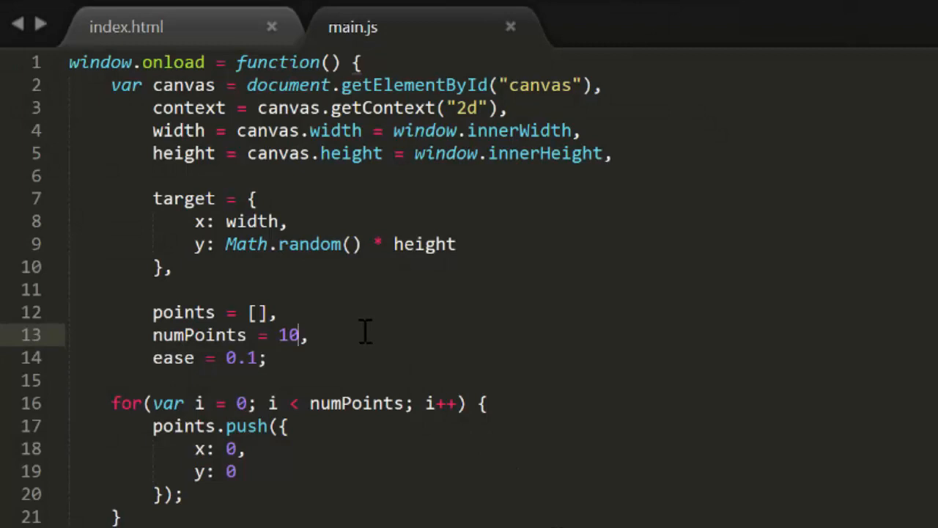
# Step: Change numPoints from 10 to 100 in Main.js
pyautogui.write('0')
pyautogui.click(213, 358)
pyautogui.write('5')
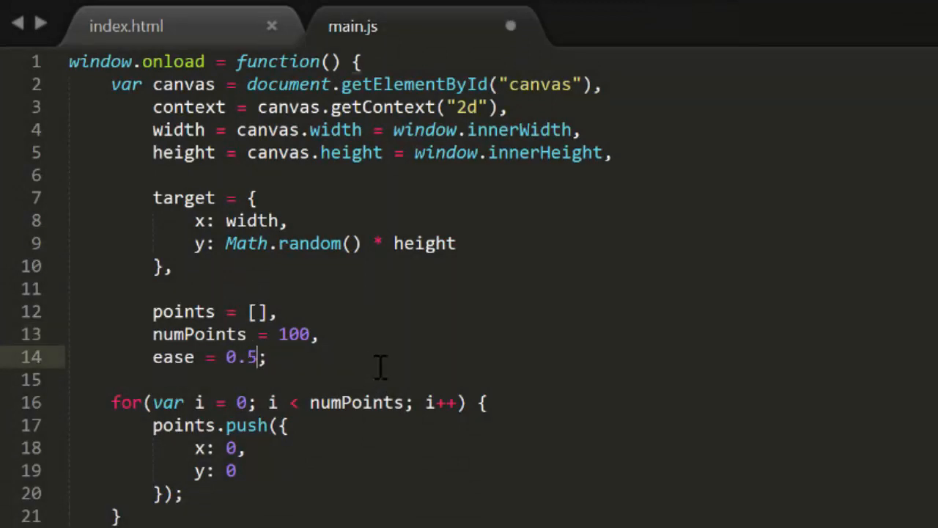
# Step: Save Main.js with 100 points and ease 0.5
pyautogui.press('ctrl+s')
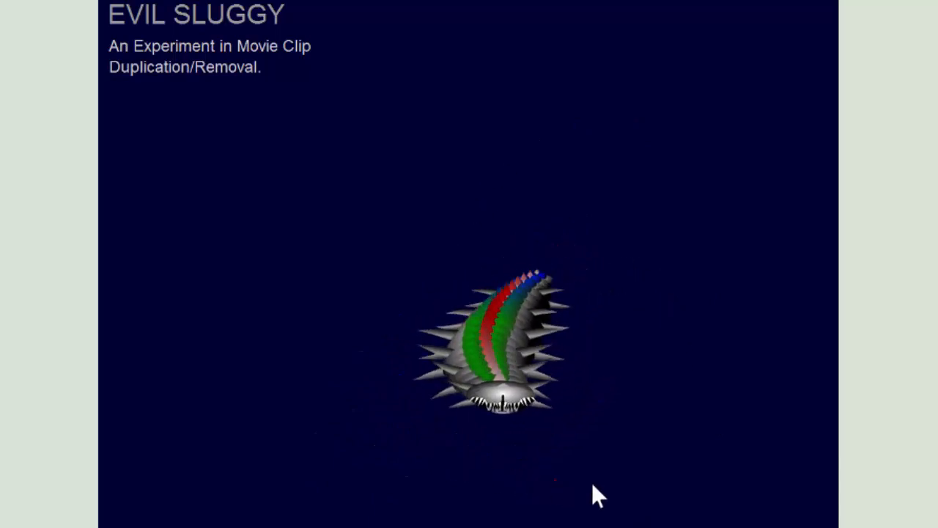
pyautogui.moveTo(255, 185)
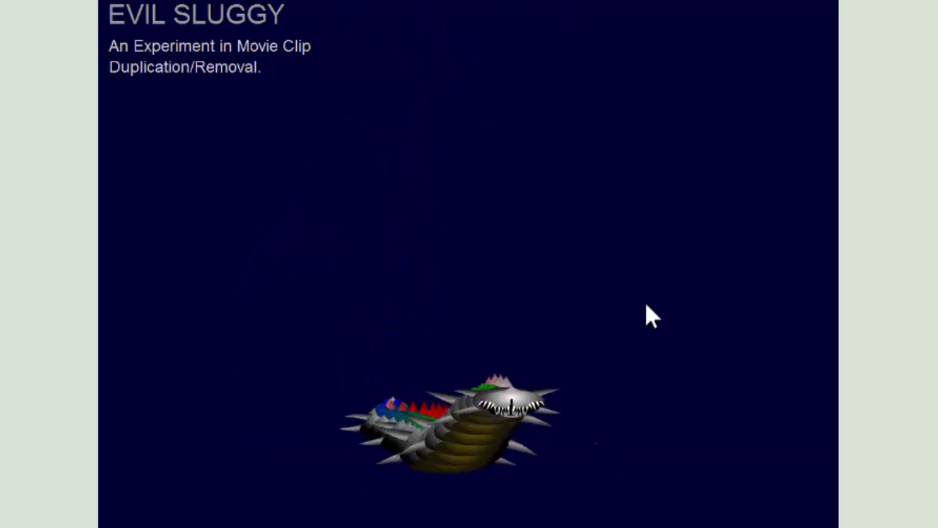
pyautogui.moveTo(437, 440)
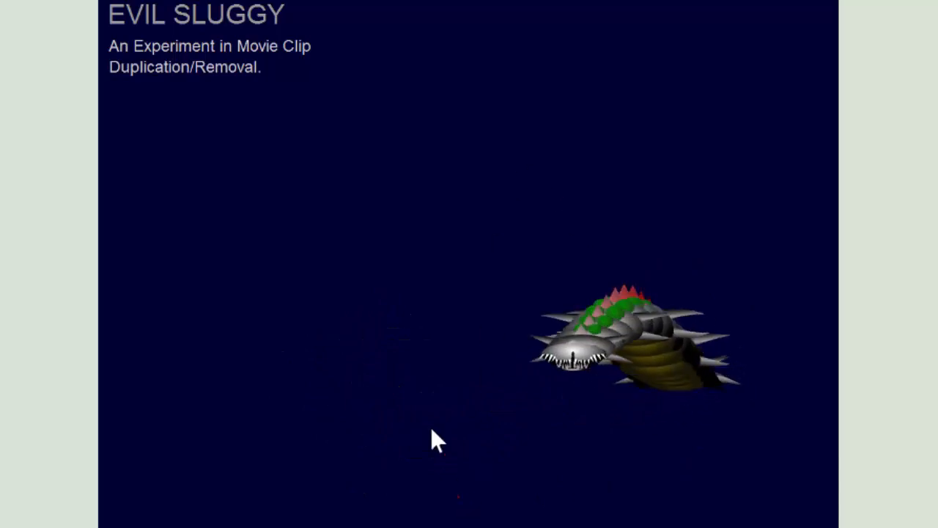